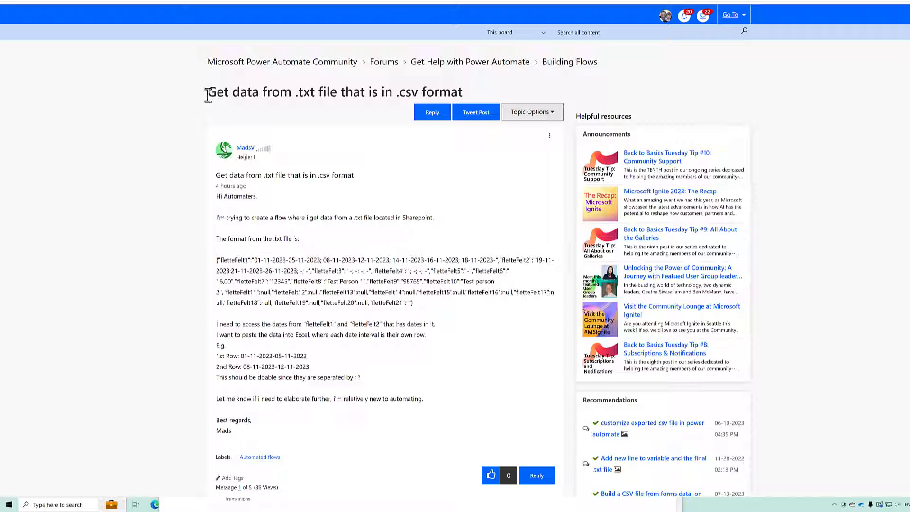
Highlight and copy the forum's sample fletteFelt date data
{"action": "left_click_drag", "start_coordinate": [208, 92], "coordinate": [347, 92]}
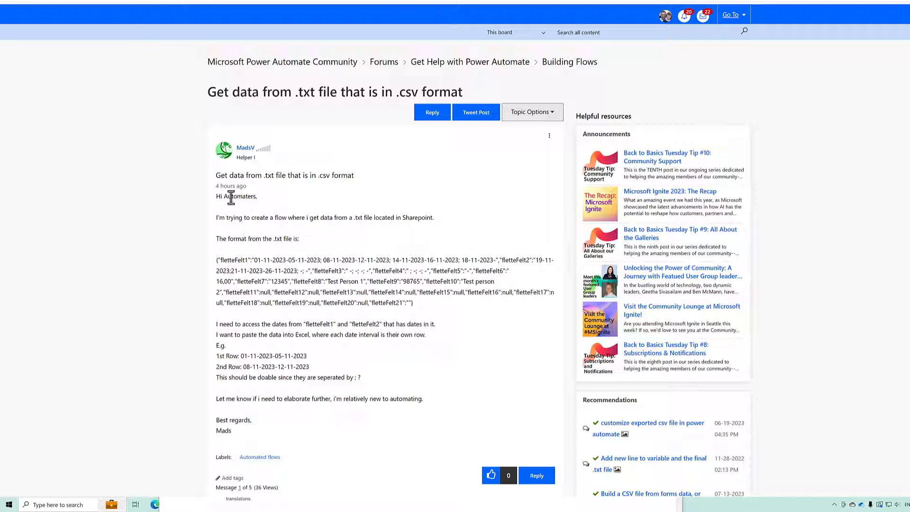
{"action": "left_click_drag", "start_coordinate": [216, 259], "coordinate": [345, 259]}
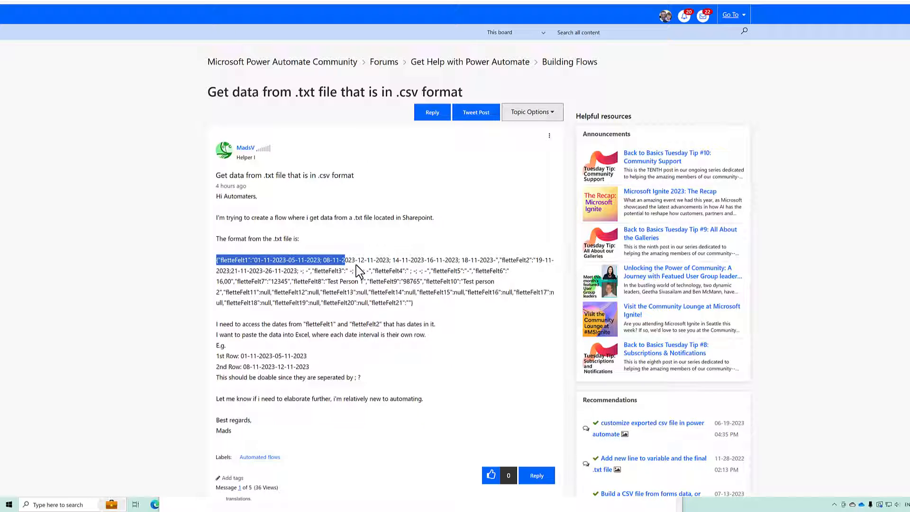
{"action": "left_click_drag", "start_coordinate": [344, 260], "coordinate": [413, 302]}
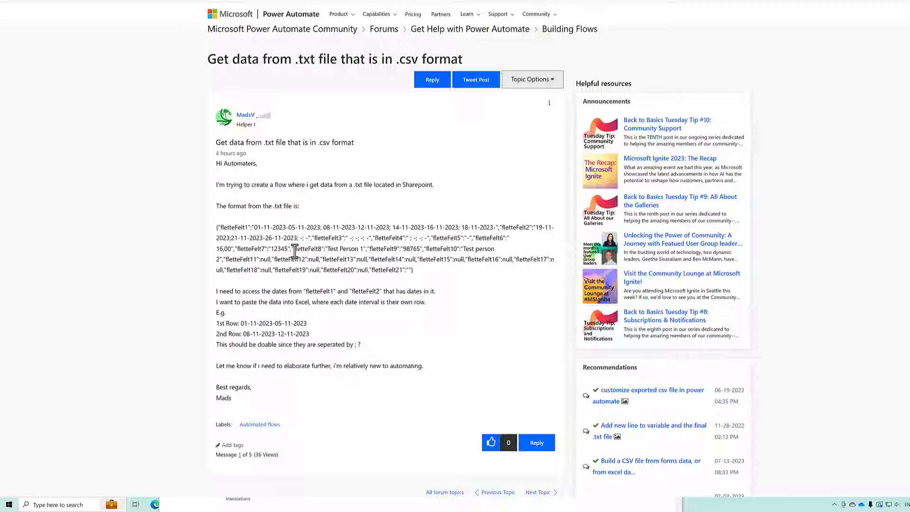
{"action": "scroll", "scroll_direction": "down", "scroll_amount": 3}
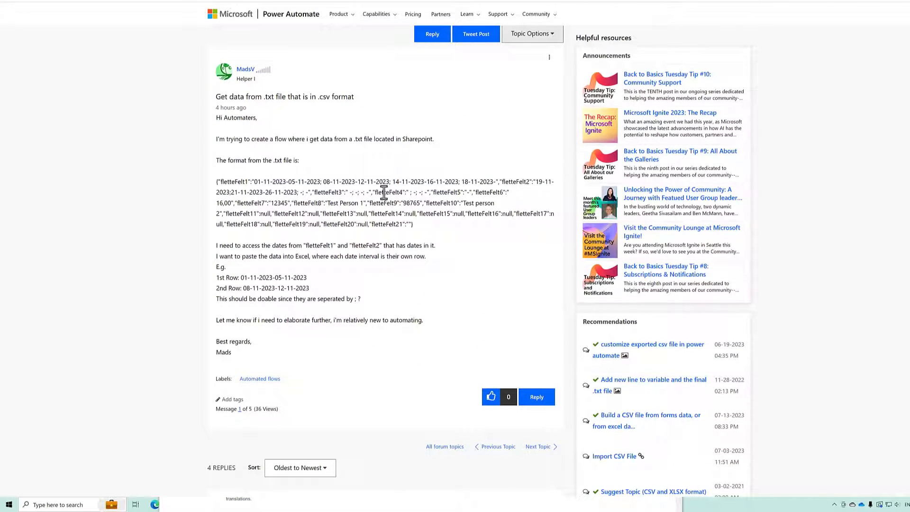
{"action": "mouse_move", "coordinate": [285, 242]}
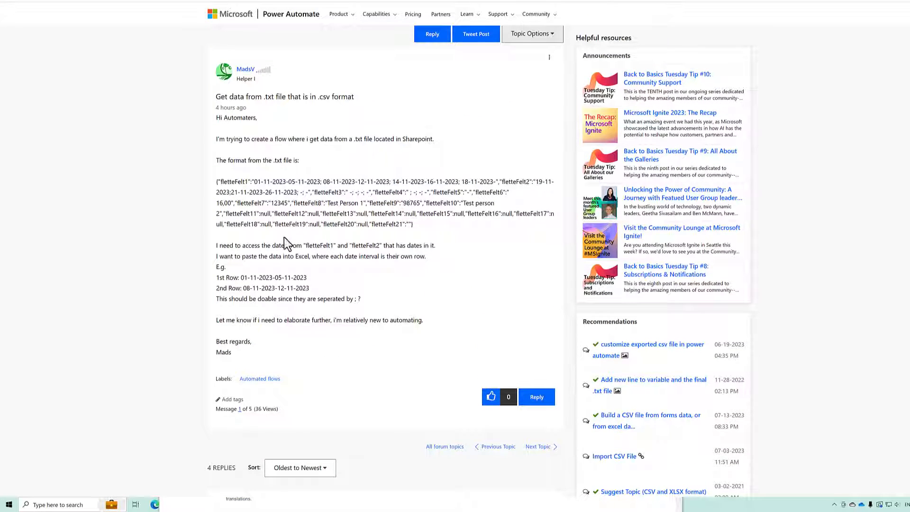
{"action": "left_click_drag", "start_coordinate": [394, 213], "coordinate": [413, 226]}
{"action": "type", "text": "js"}
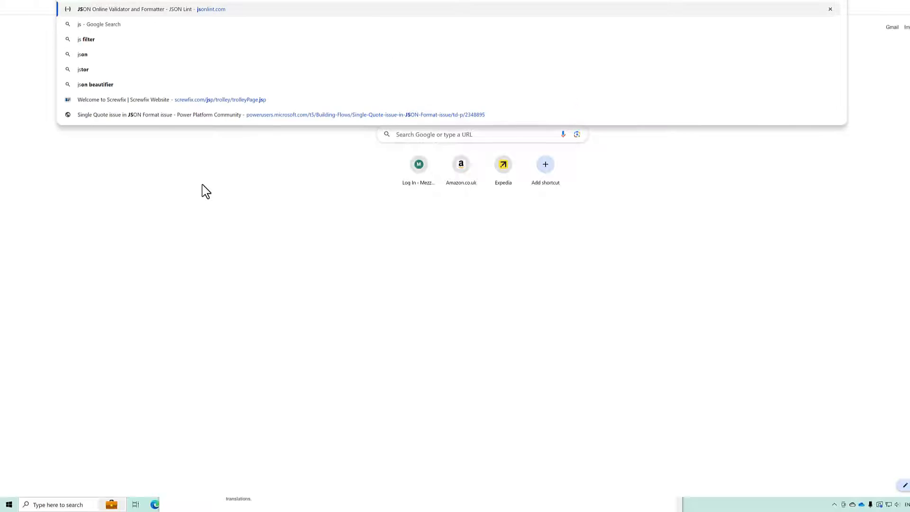
Paste the sample into jsonlint.com as a formatted JSON object, fletteFelt1 through fletteFelt21
{"action": "left_click", "coordinate": [151, 8]}
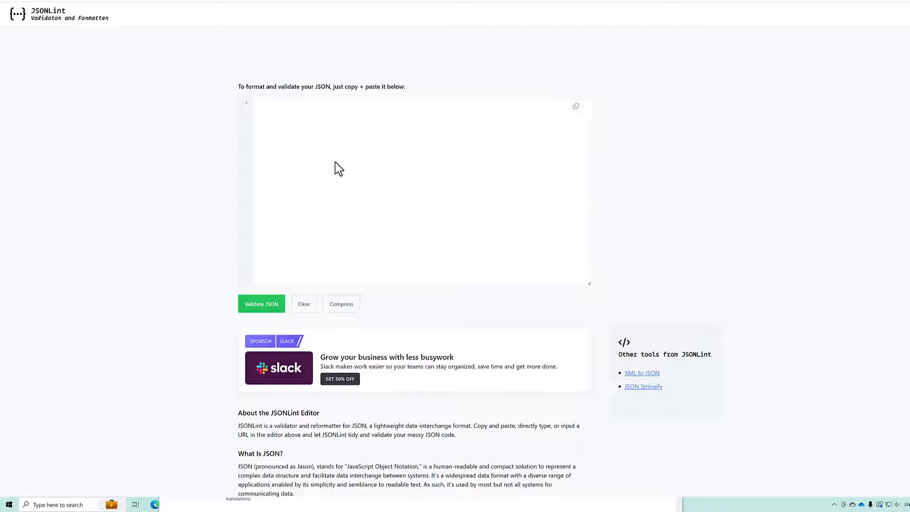
{"action": "left_click", "coordinate": [262, 304]}
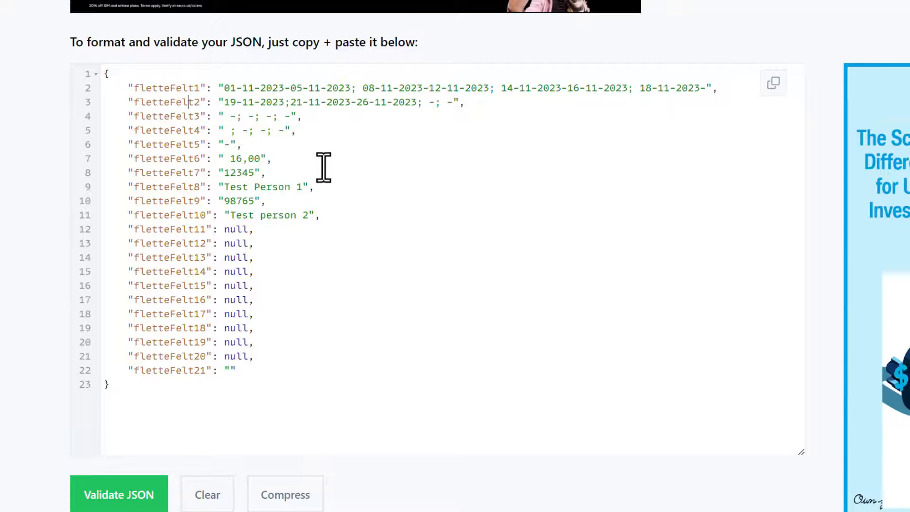
{"action": "mouse_move", "coordinate": [497, 159]}
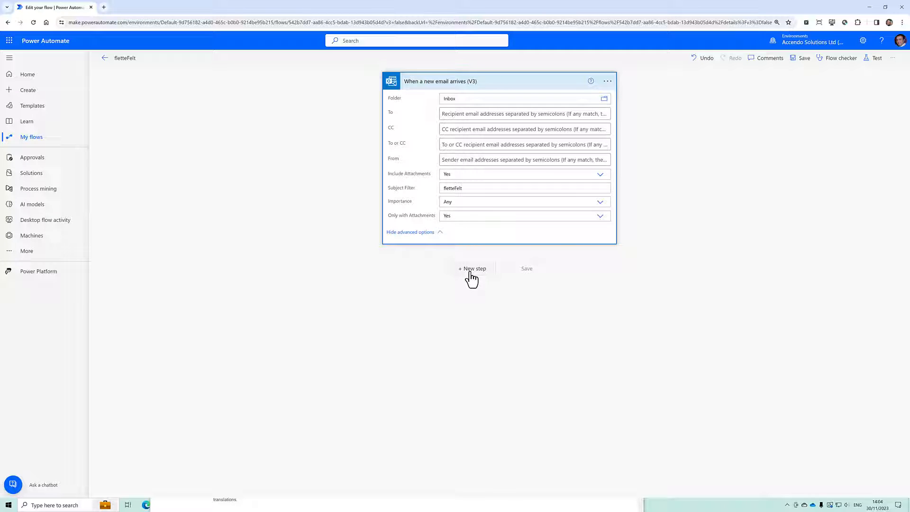
Add an Apply to each step after the email trigger looping over the Attachments dynamic content
{"action": "left_click", "coordinate": [472, 268]}
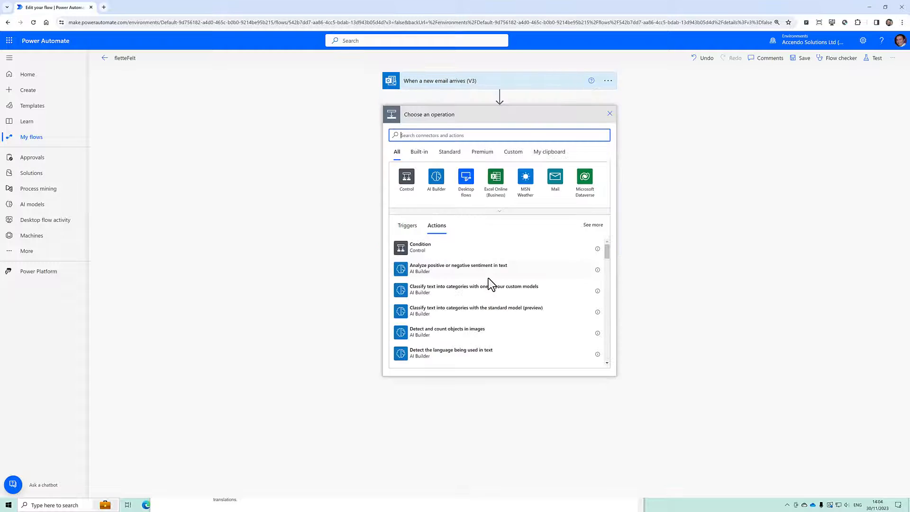
{"action": "type", "text": "each"}
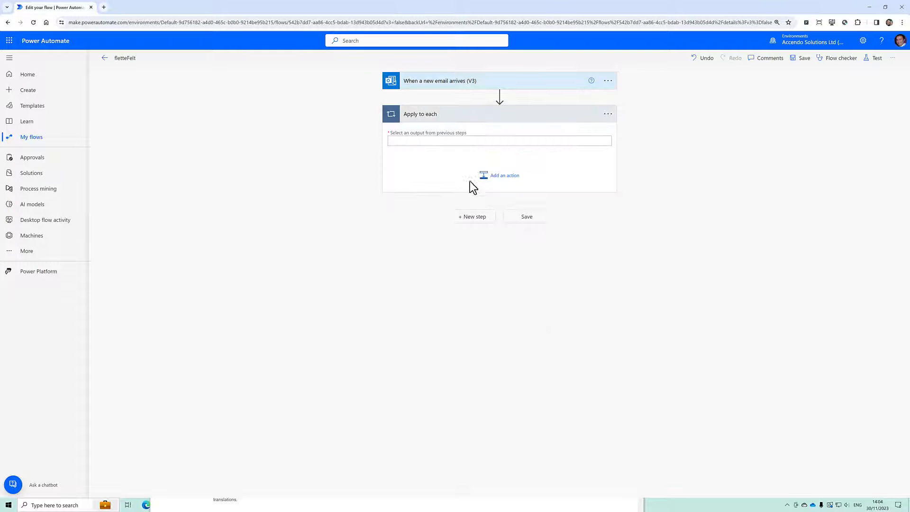
{"action": "left_click", "coordinate": [499, 140]}
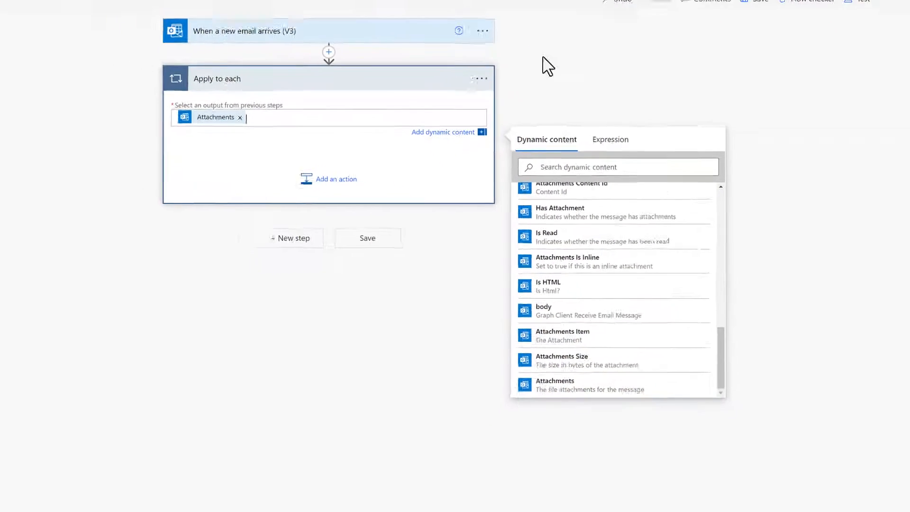
{"action": "key", "text": "alt+tab"}
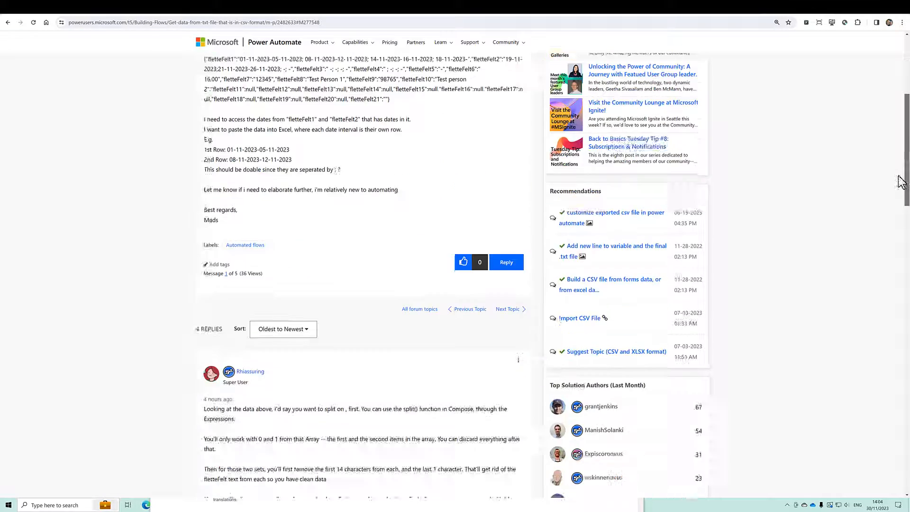
Enlarge the asker's flow screenshot showing Apply to each, Condition, Create file, Get filecontent, Add row
{"action": "scroll", "scroll_direction": "down", "scroll_amount": 3}
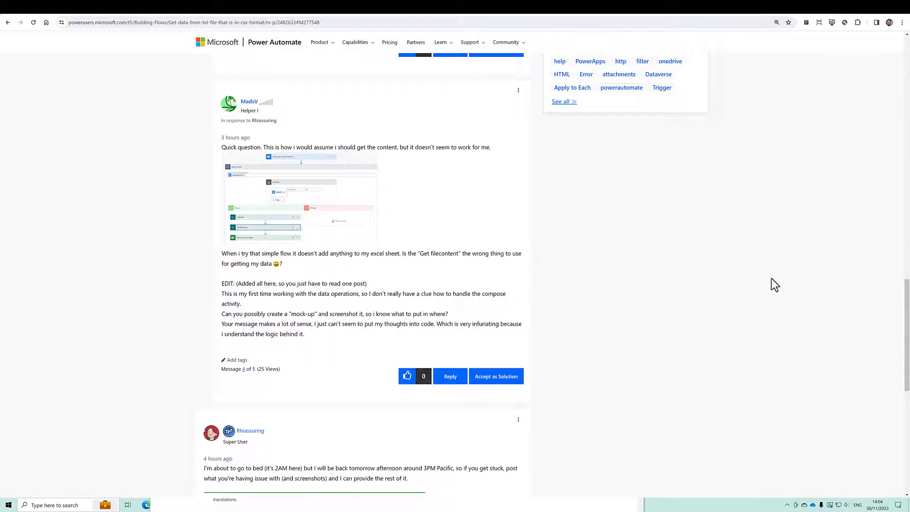
{"action": "left_click", "coordinate": [301, 199]}
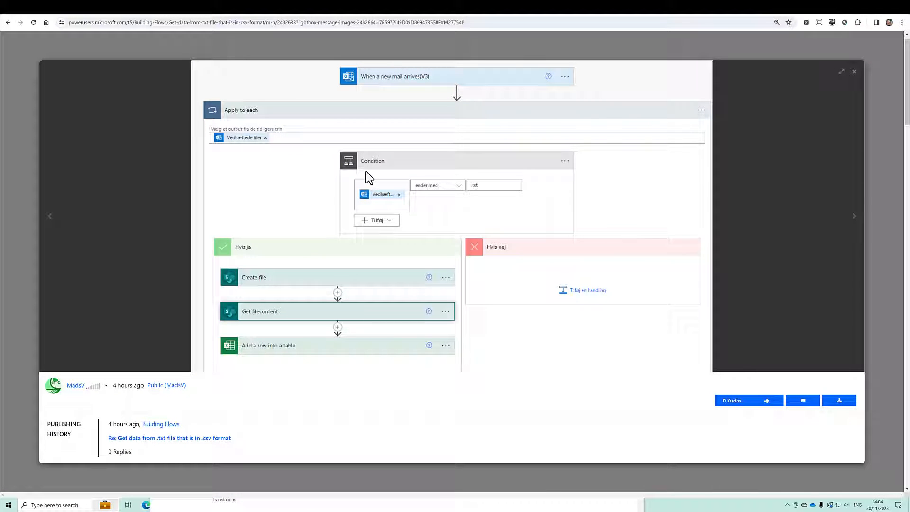
{"action": "mouse_move", "coordinate": [323, 148]}
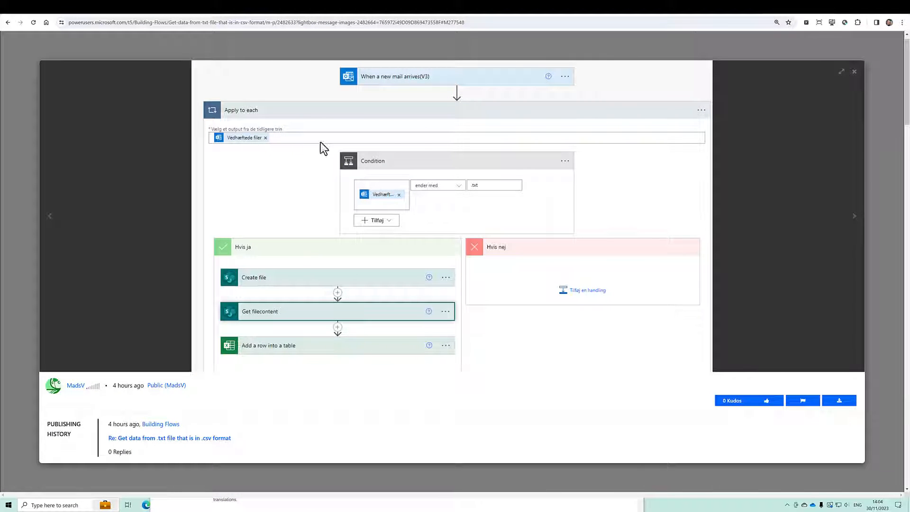
{"action": "mouse_move", "coordinate": [268, 126]}
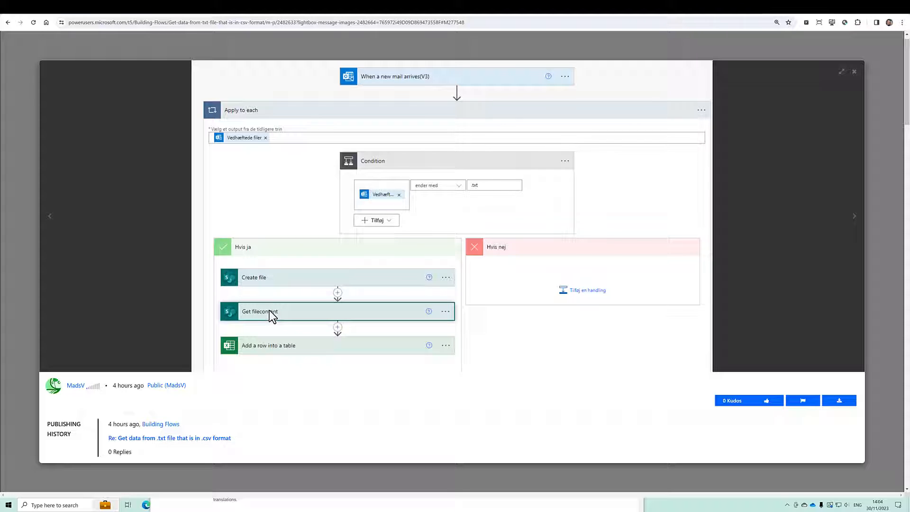
{"action": "mouse_move", "coordinate": [459, 213]}
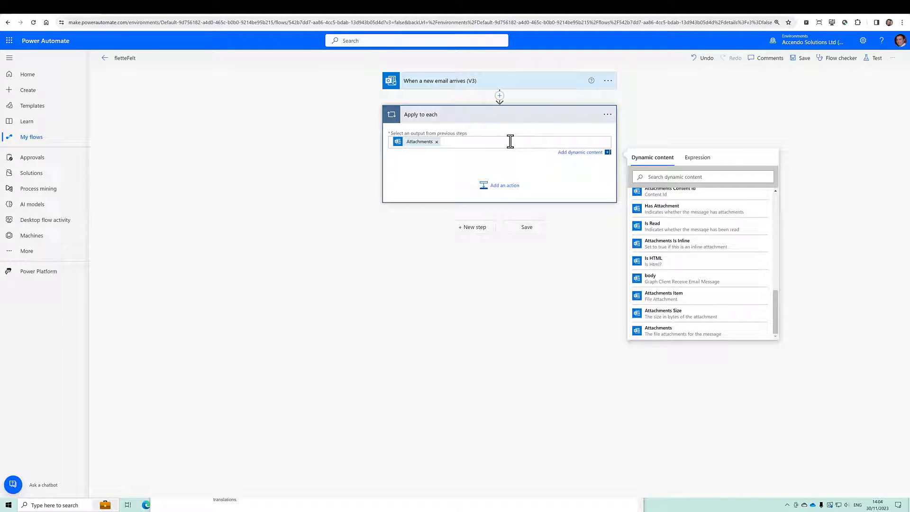
Add a Compose action inside the loop with the item() expression, save and start a test
{"action": "left_click", "coordinate": [504, 185]}
{"action": "type", "text": "i"}
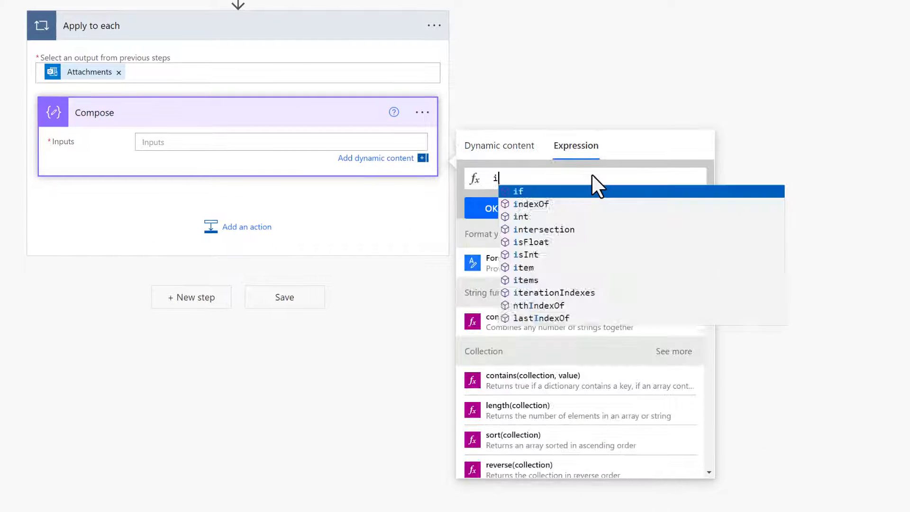
{"action": "left_click", "coordinate": [523, 267]}
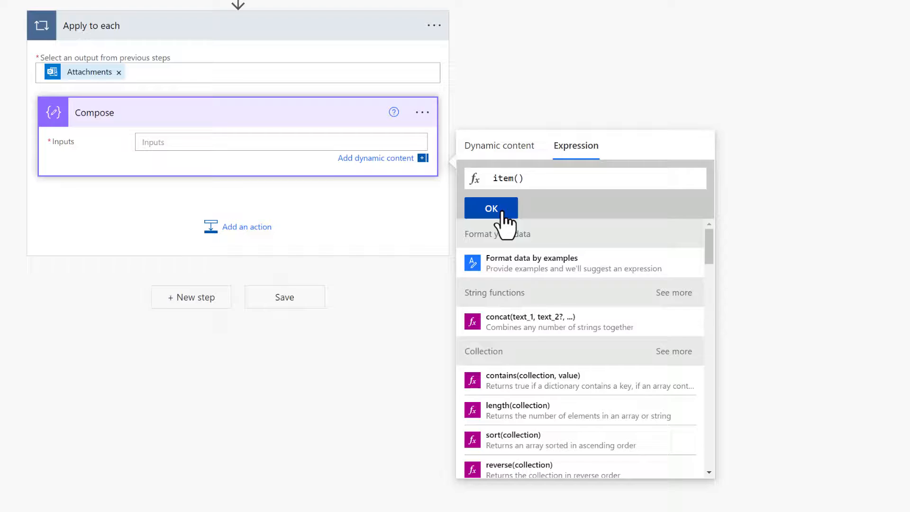
{"action": "left_click", "coordinate": [492, 208]}
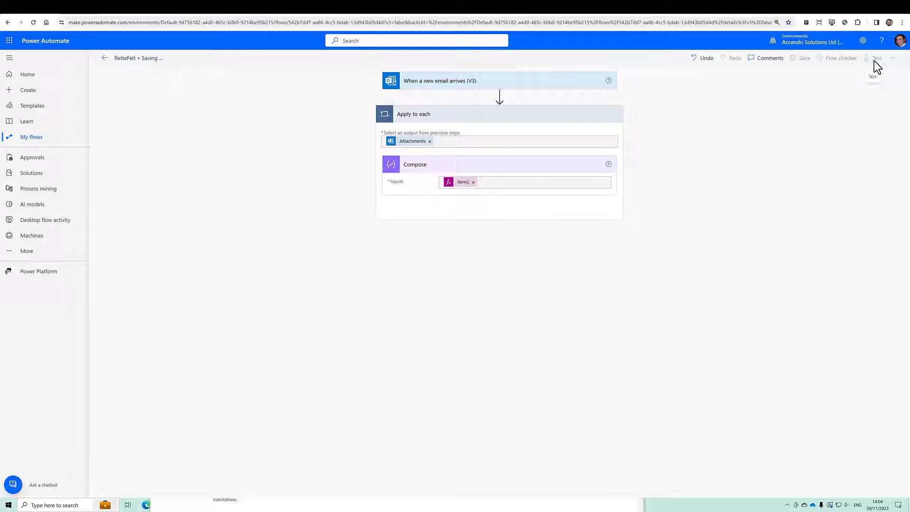
{"action": "left_click", "coordinate": [877, 58]}
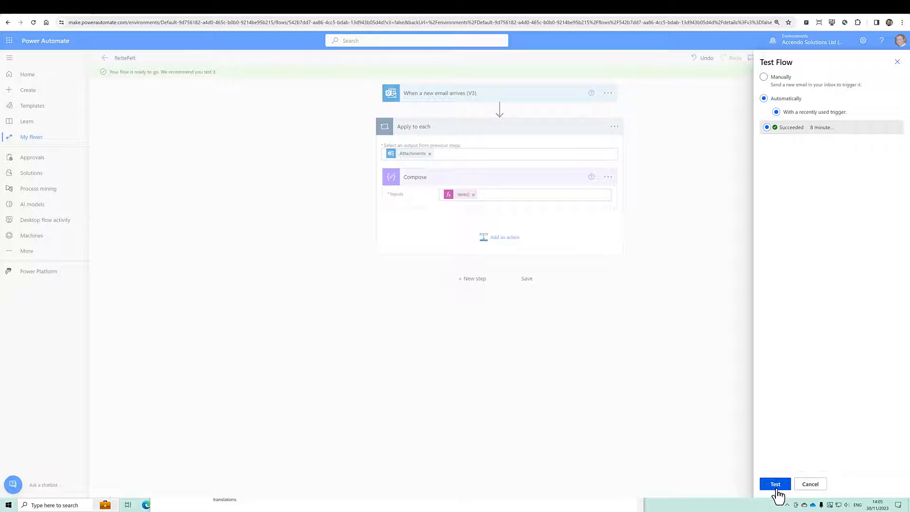
Run the test with the recent trigger, inspect Compose's fletterFelt.txt output, and return to editing
{"action": "left_click", "coordinate": [775, 485]}
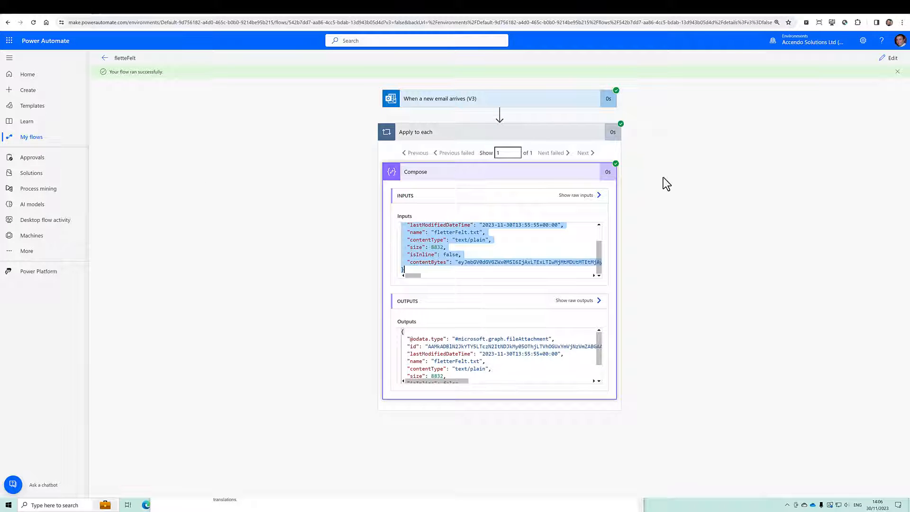
{"action": "left_click", "coordinate": [890, 58]}
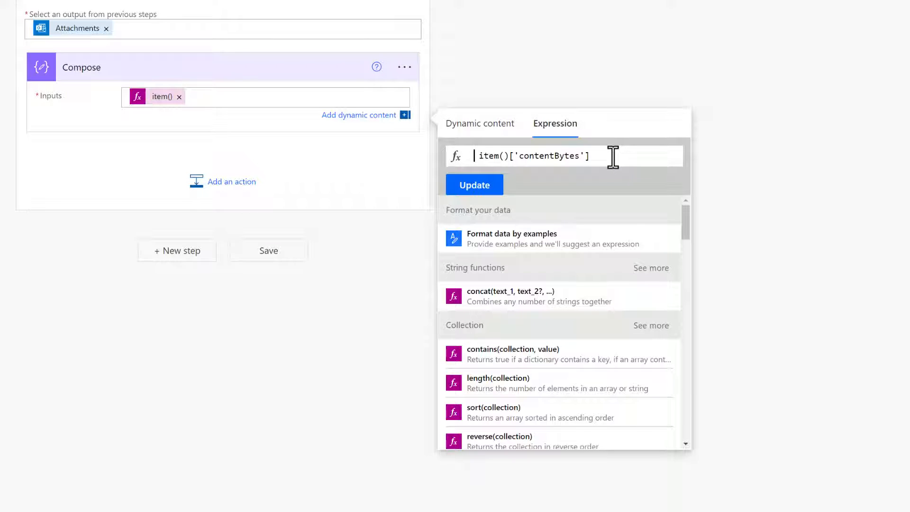
Set the renamed Text step's input to base64ToString(item()['contentBytes'])
{"action": "type", "text": "base"}
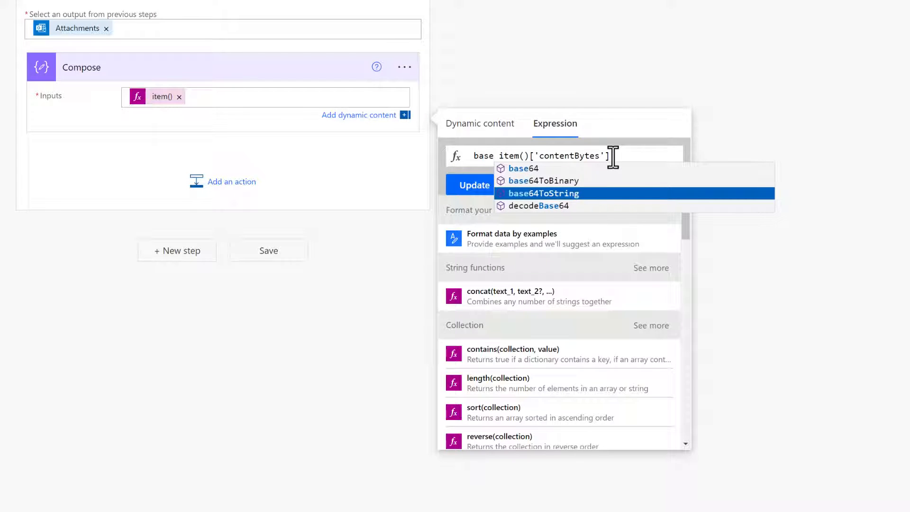
{"action": "left_click", "coordinate": [544, 194]}
{"action": "type", "text": "Text"}
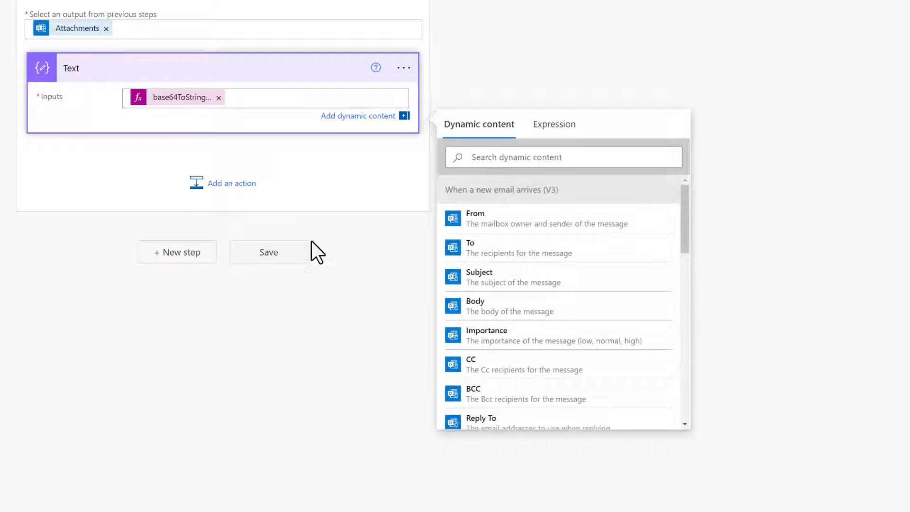
Save the flow and retest it automatically with the most recently used trigger
{"action": "left_click", "coordinate": [269, 252]}
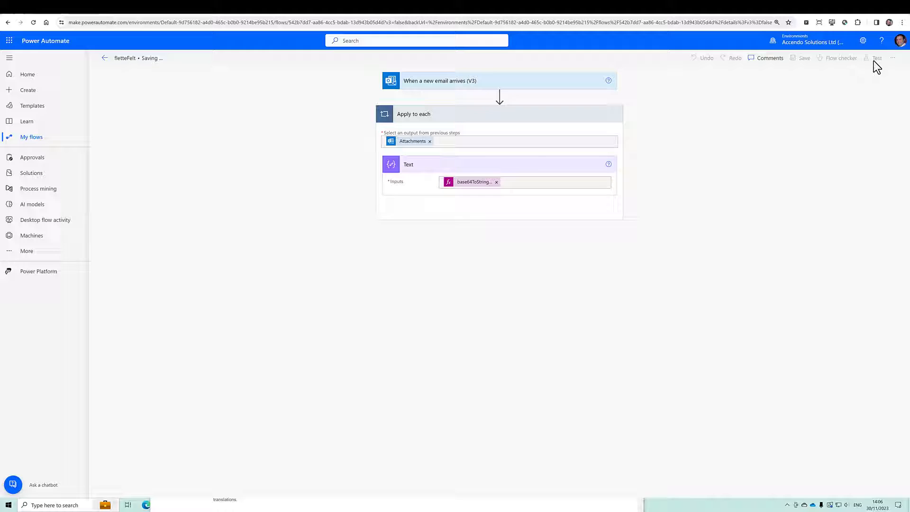
{"action": "left_click", "coordinate": [876, 58]}
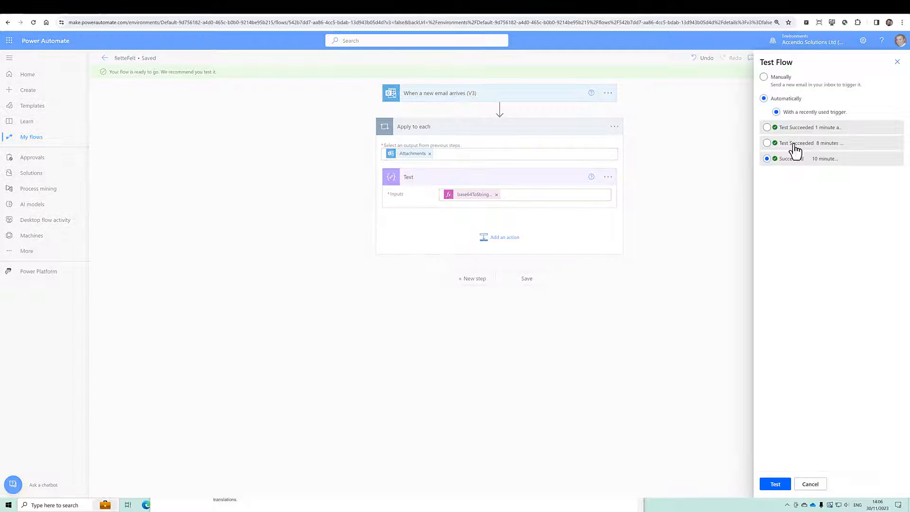
{"action": "left_click", "coordinate": [767, 127]}
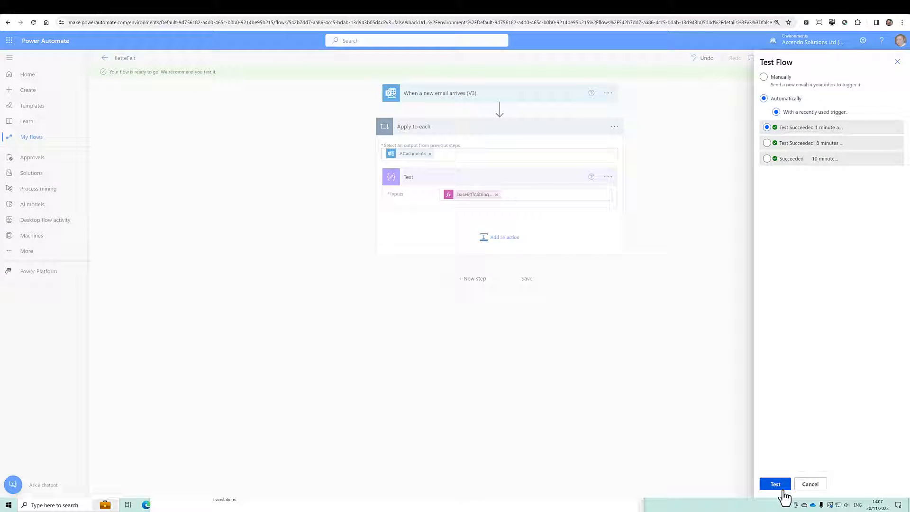
Run the test and validate the Text step's decoded fletteFelt output in JSONLint
{"action": "left_click", "coordinate": [774, 484]}
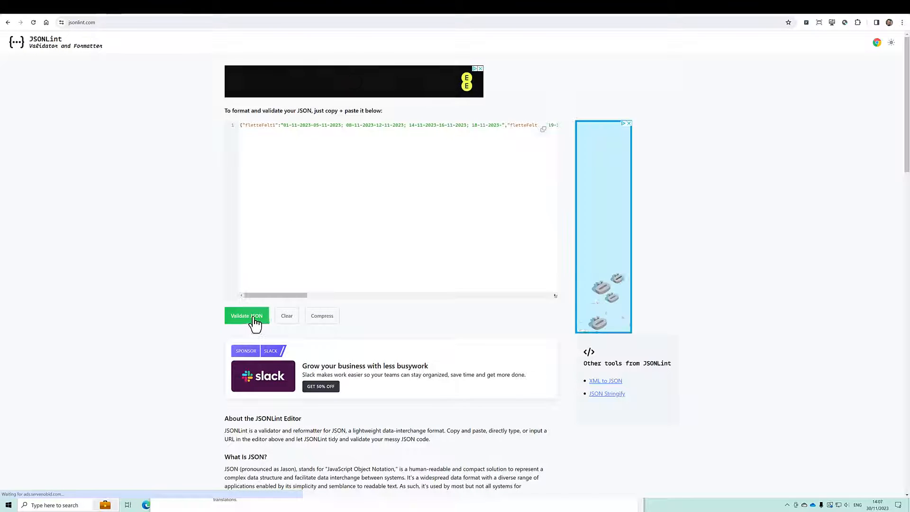
{"action": "left_click", "coordinate": [246, 315]}
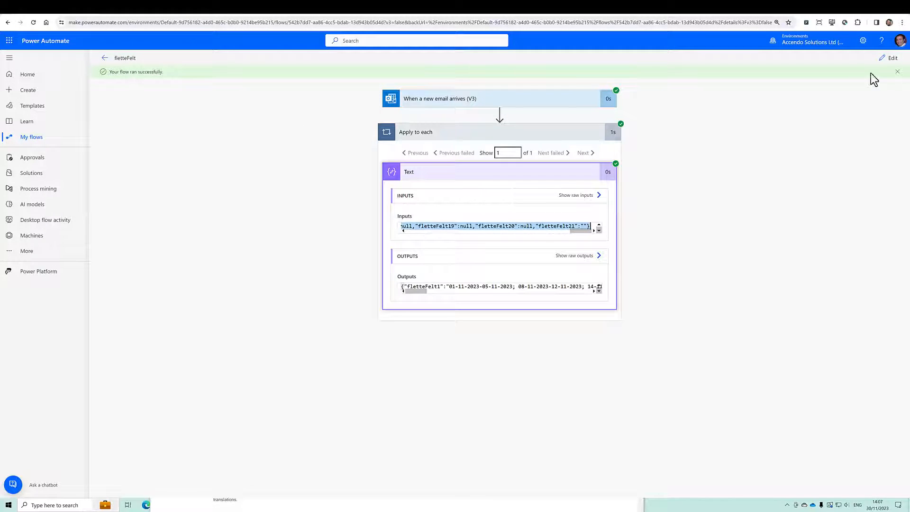
Wrap the Text step's decode expression in json() and update it
{"action": "left_click", "coordinate": [892, 58]}
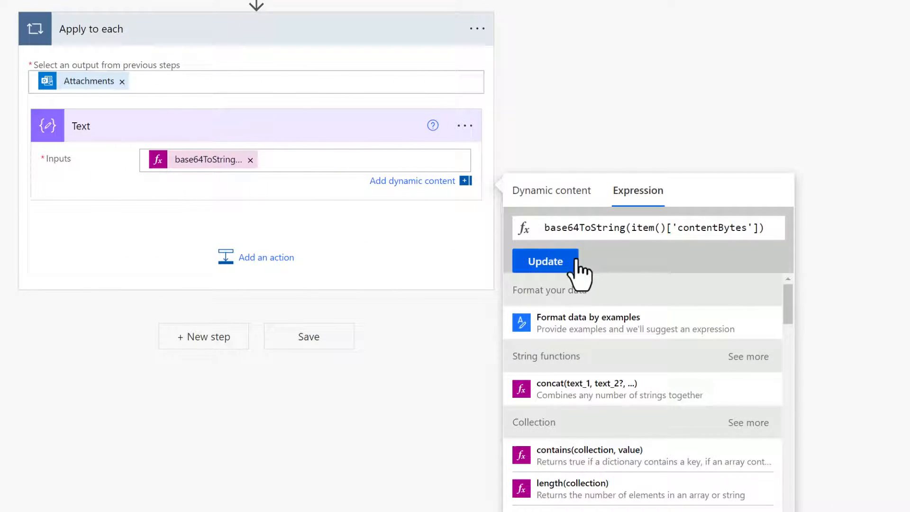
{"action": "type", "text": "json("}
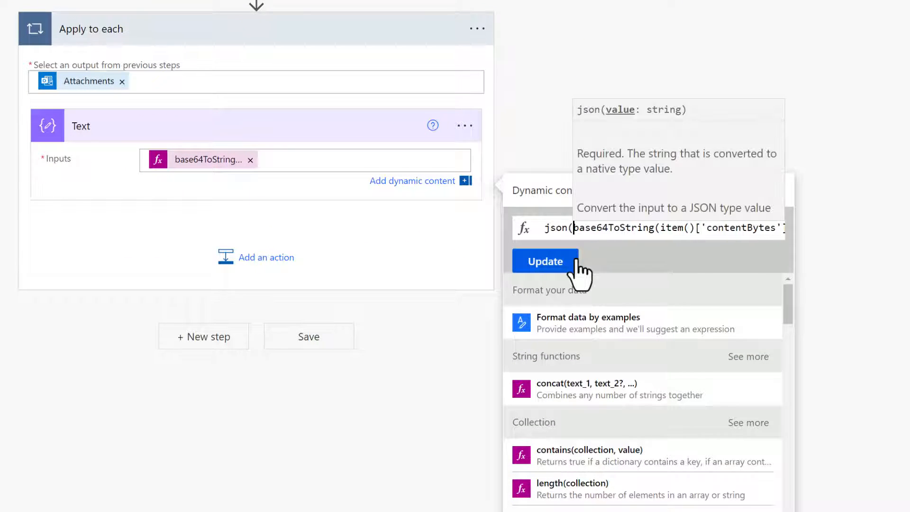
{"action": "left_click", "coordinate": [544, 261]}
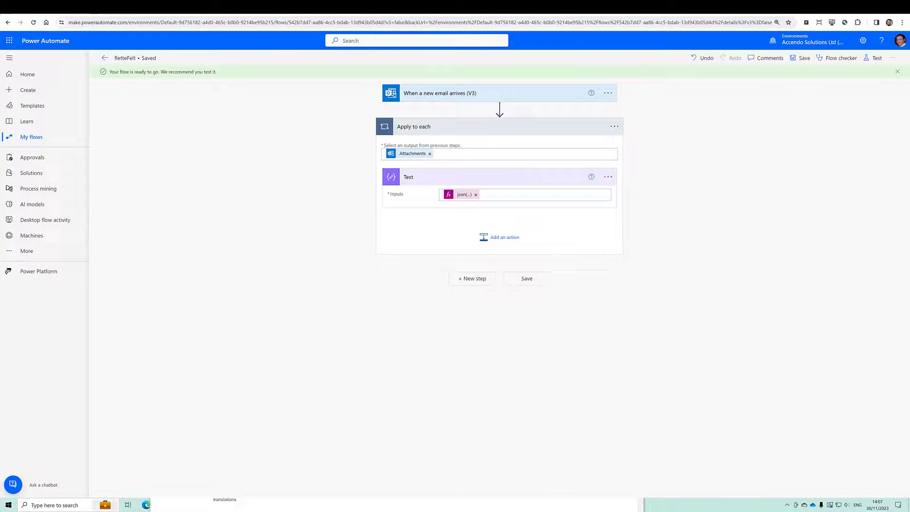
Save the flow and run another test with the recently used trigger
{"action": "left_click", "coordinate": [876, 58]}
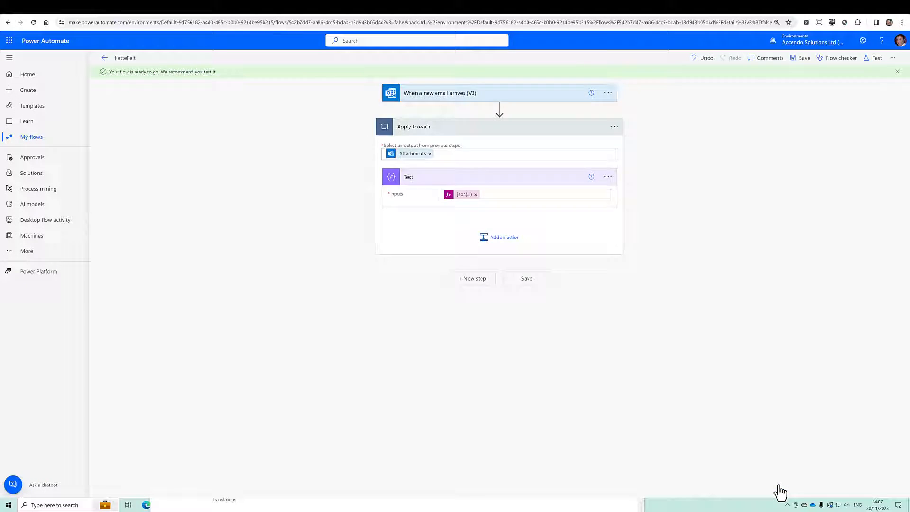
{"action": "left_click", "coordinate": [876, 58]}
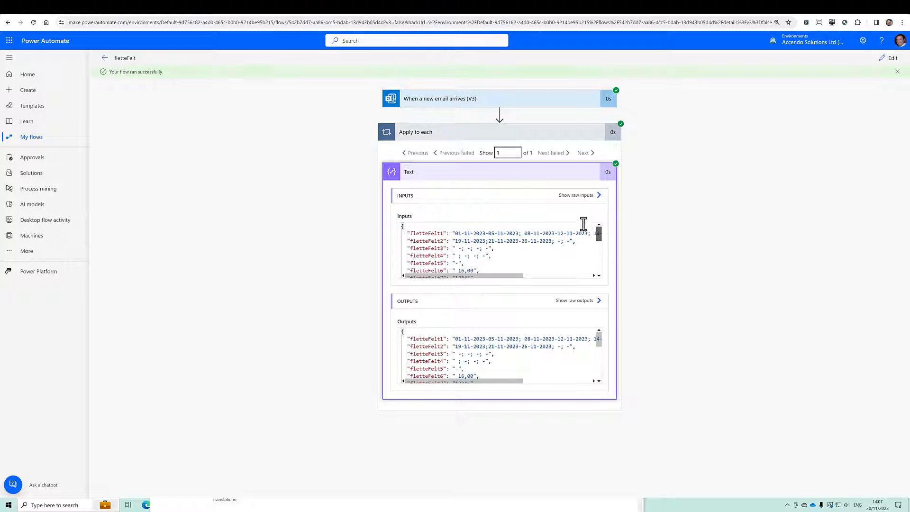
{"action": "mouse_move", "coordinate": [585, 223]}
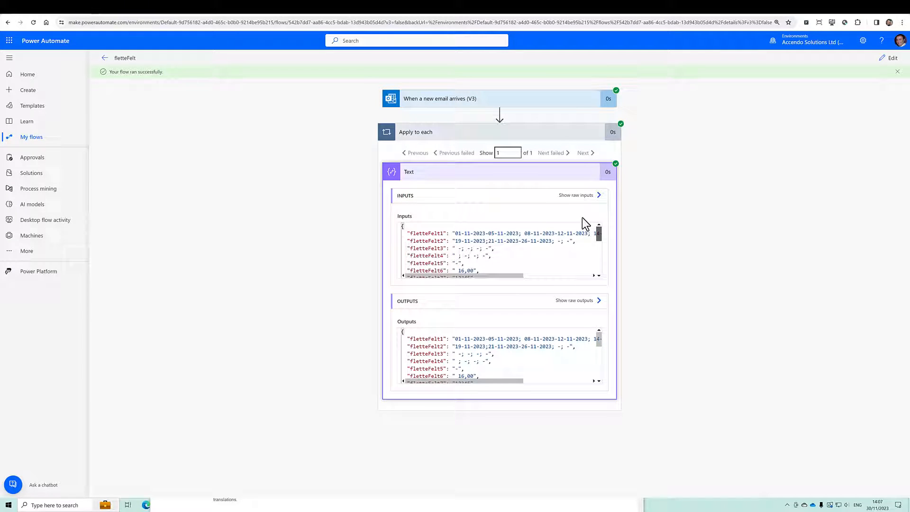
Confirm the Text step outputs parsed JSON fields, then start renaming the json() step
{"action": "double_click", "coordinate": [428, 233]}
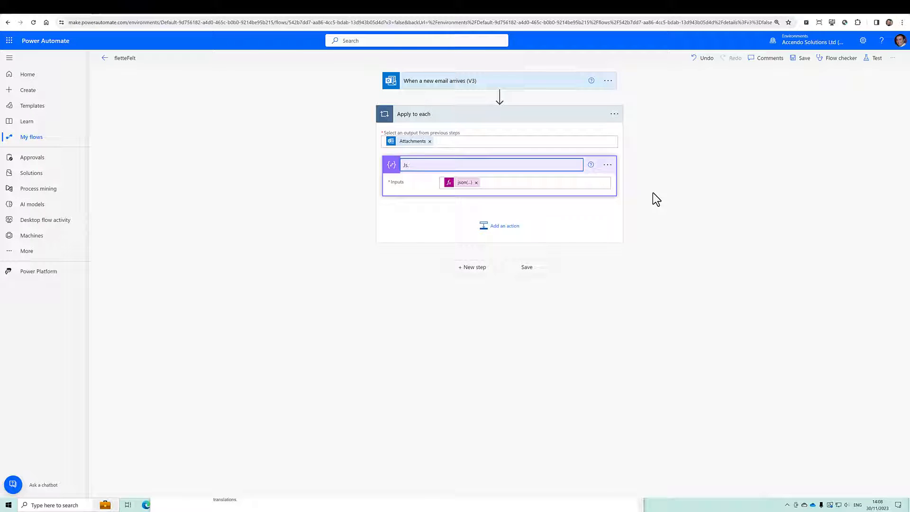
Name the step JSON Data and add a Compose action taking the JSON Data outputs, checking its code view
{"action": "type", "text": "JSON Data"}
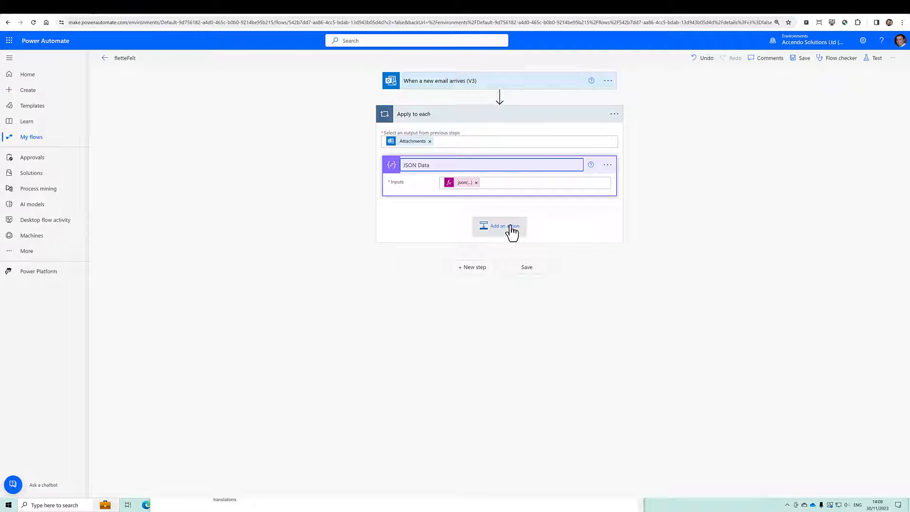
{"action": "left_click", "coordinate": [500, 225]}
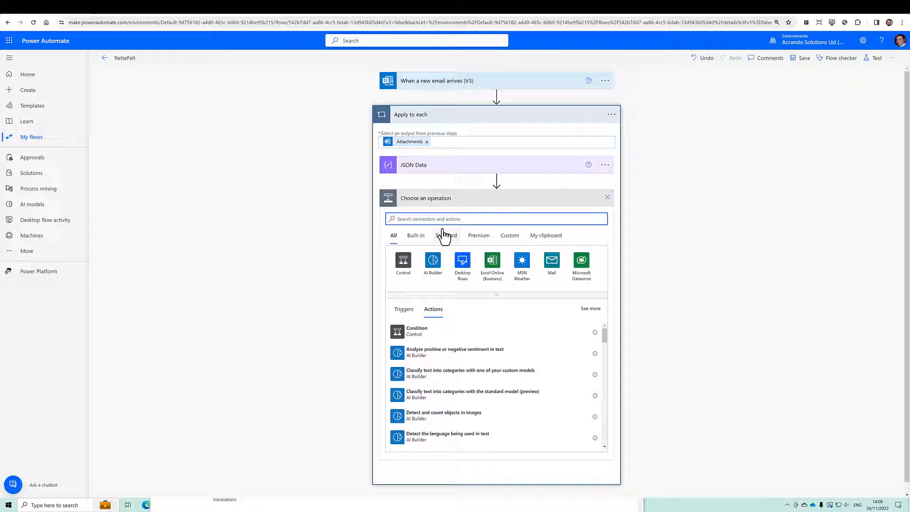
{"action": "type", "text": "compose"}
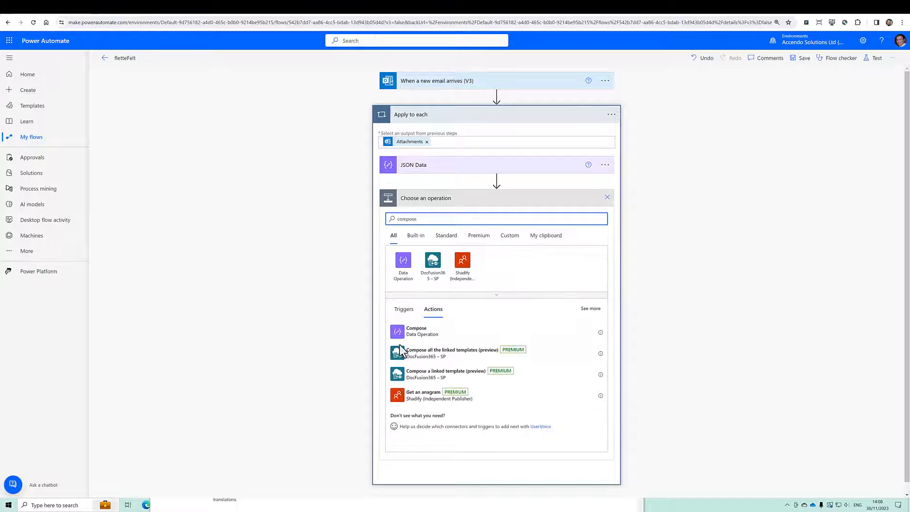
{"action": "left_click", "coordinate": [417, 331]}
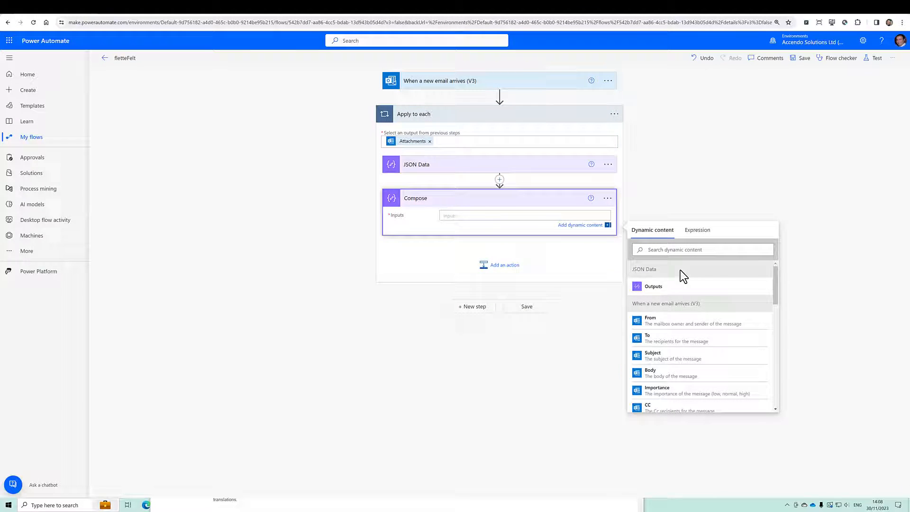
{"action": "left_click", "coordinate": [653, 285]}
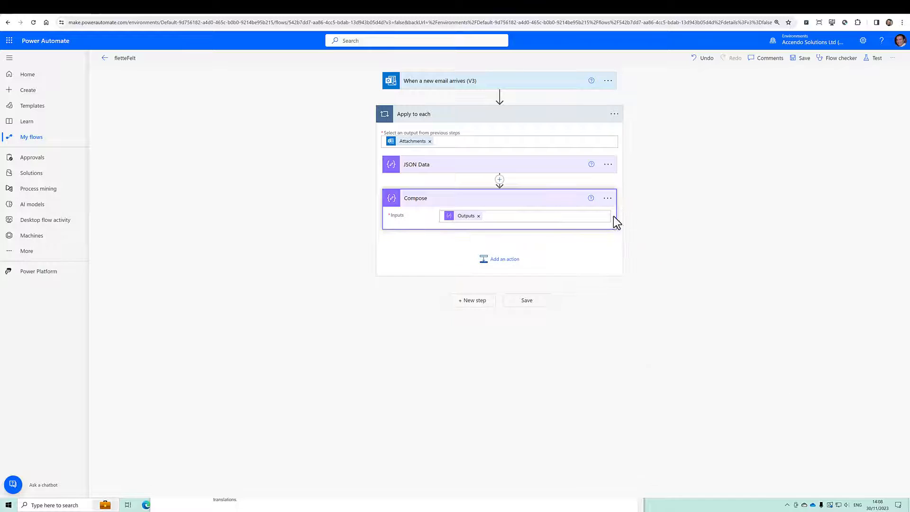
{"action": "left_click", "coordinate": [607, 198]}
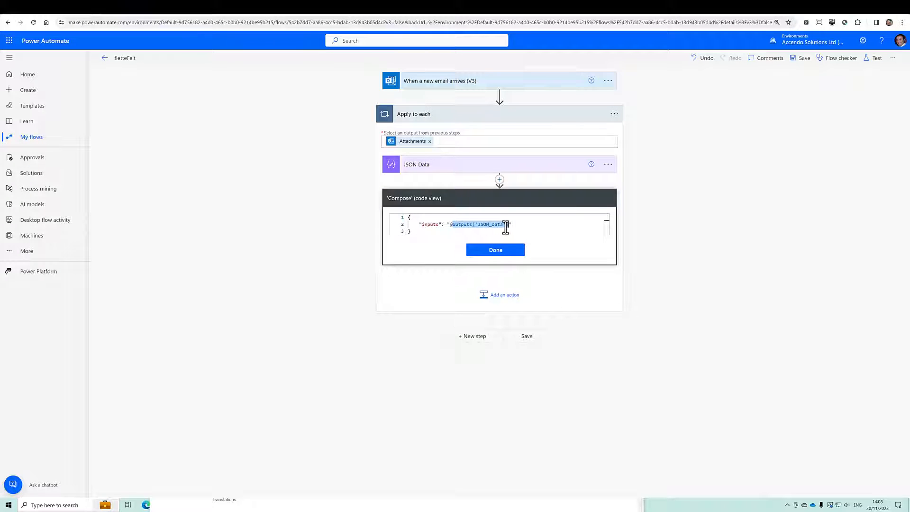
{"action": "left_click", "coordinate": [494, 250]}
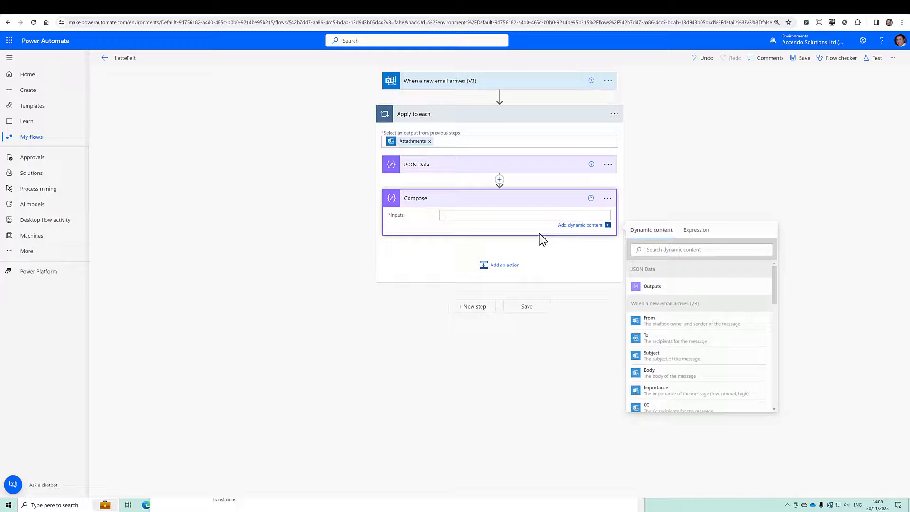
Set the Compose input to the expression outputs('JSON_Data')['fletteFelt1'] and begin another action
{"action": "left_click", "coordinate": [696, 217]}
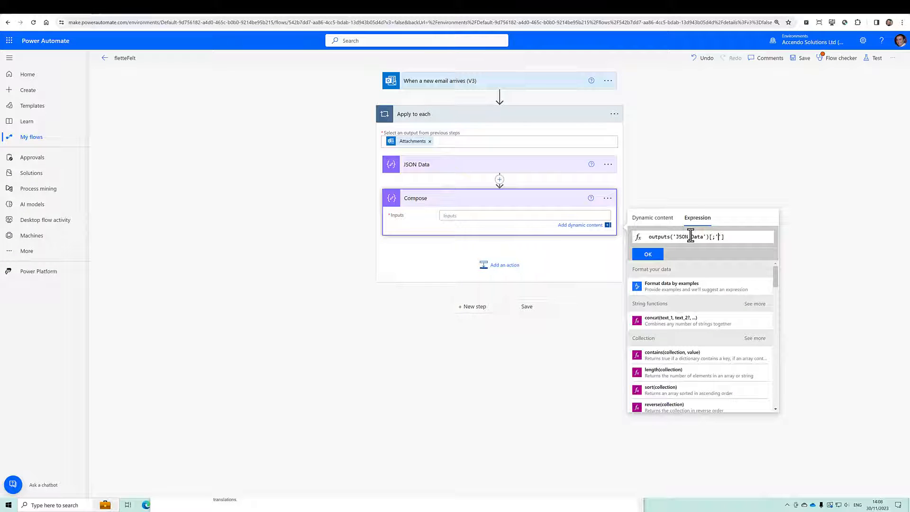
{"action": "key", "text": "Backspace"}
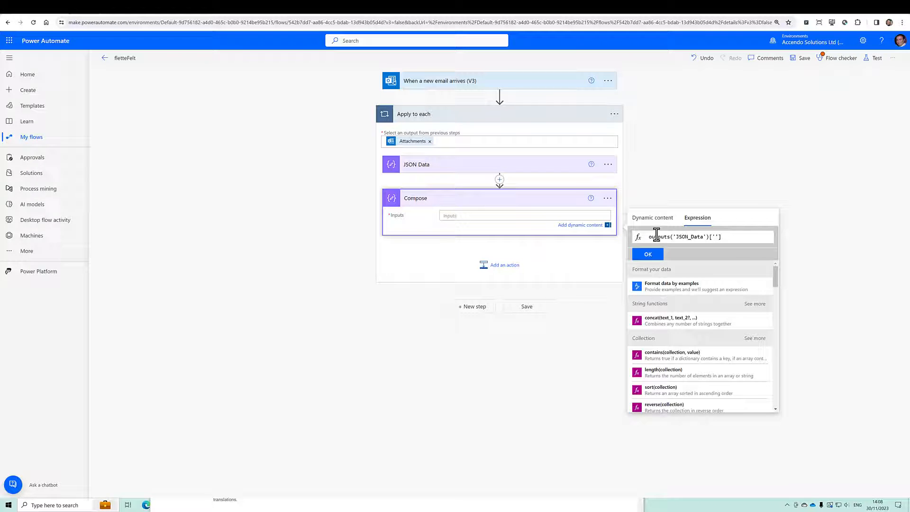
{"action": "type", "text": "fletteFelt1"}
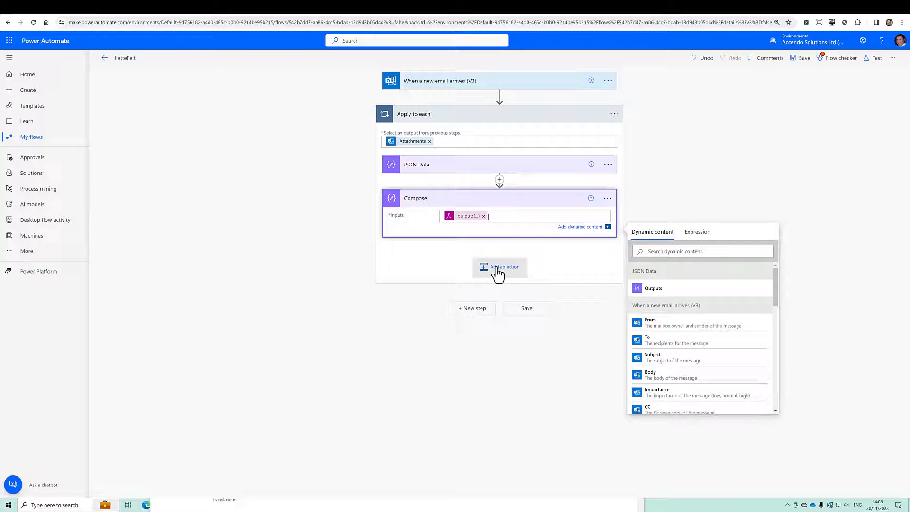
{"action": "left_click", "coordinate": [500, 266]}
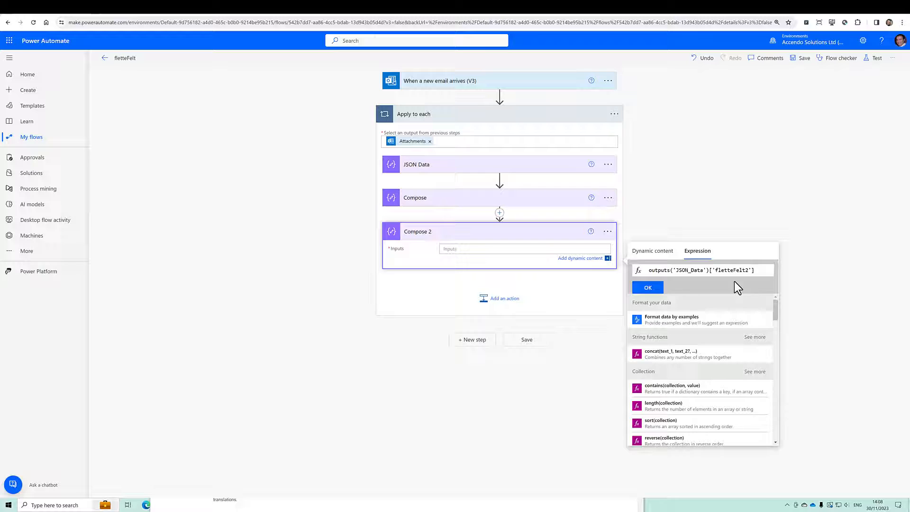
Save the flow and run a test with the most recently used trigger
{"action": "left_click", "coordinate": [648, 287]}
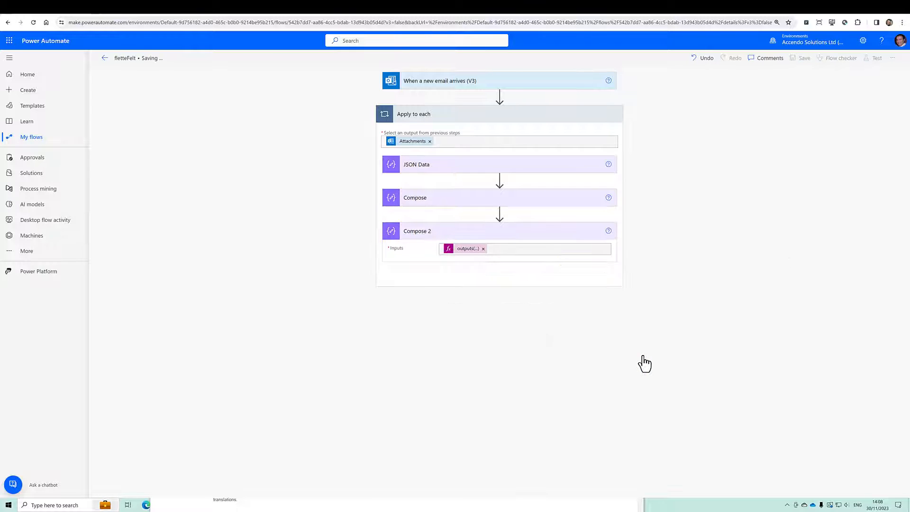
{"action": "left_click", "coordinate": [804, 58]}
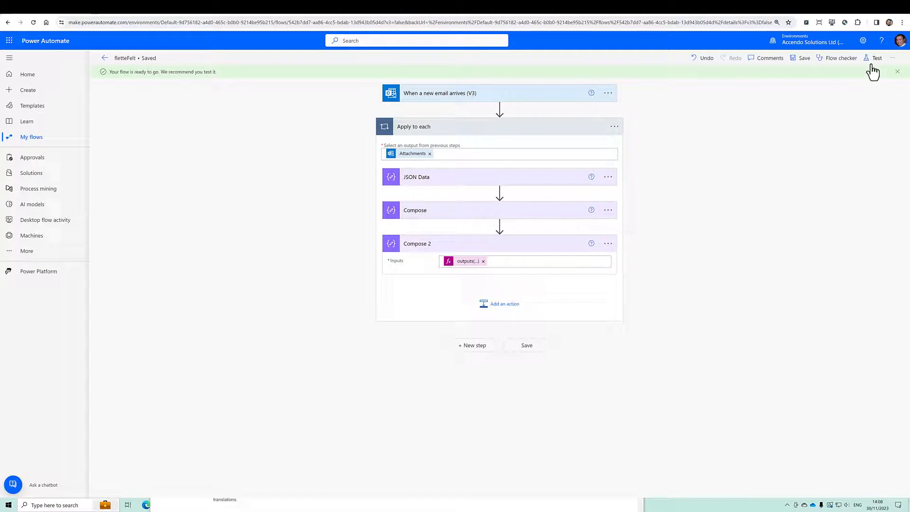
{"action": "left_click", "coordinate": [876, 58]}
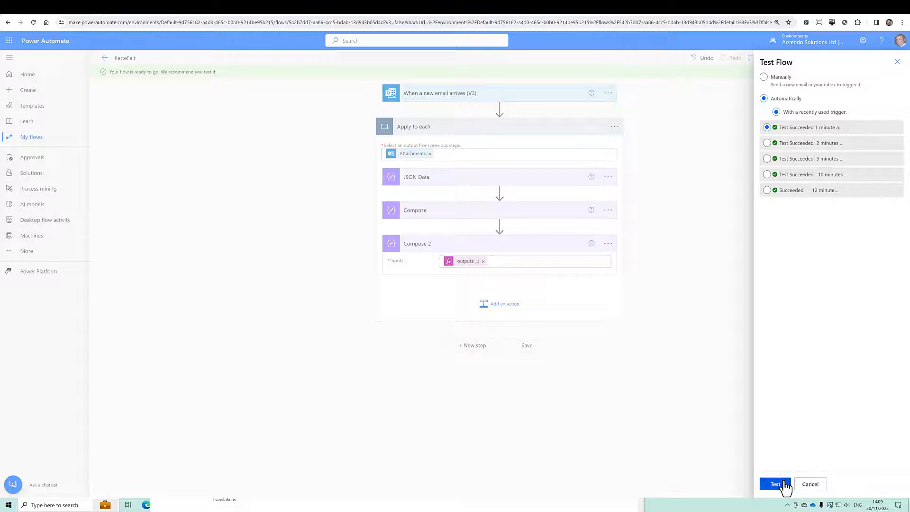
{"action": "left_click", "coordinate": [776, 485]}
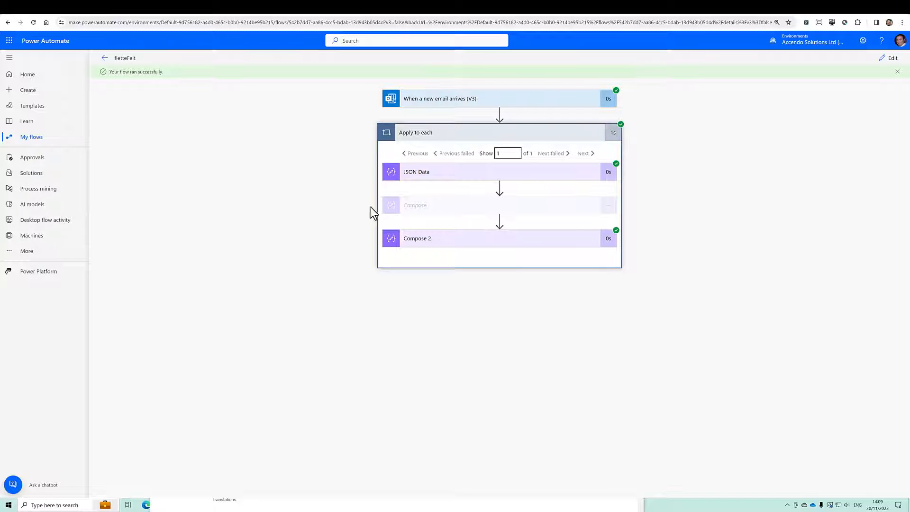
Inspect the run outputs of Compose and Compose 2, then return to the flow editor
{"action": "left_click", "coordinate": [415, 205]}
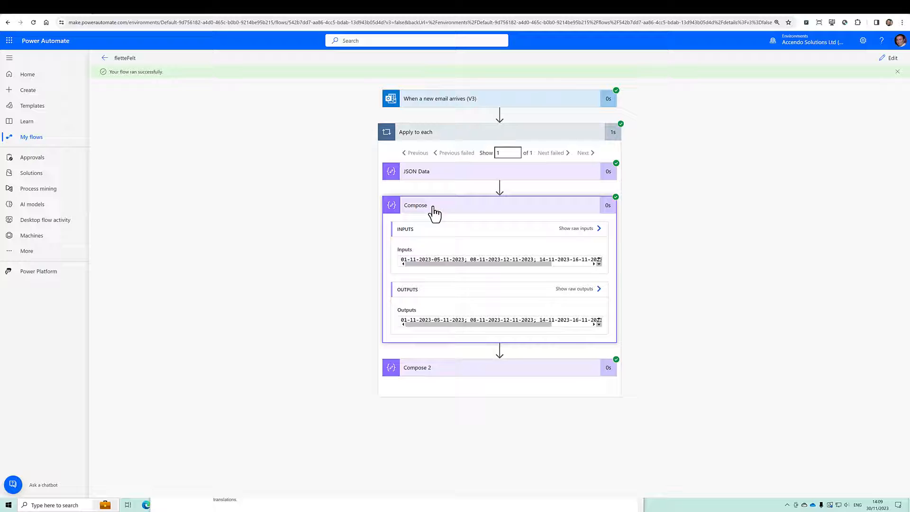
{"action": "left_click", "coordinate": [414, 367]}
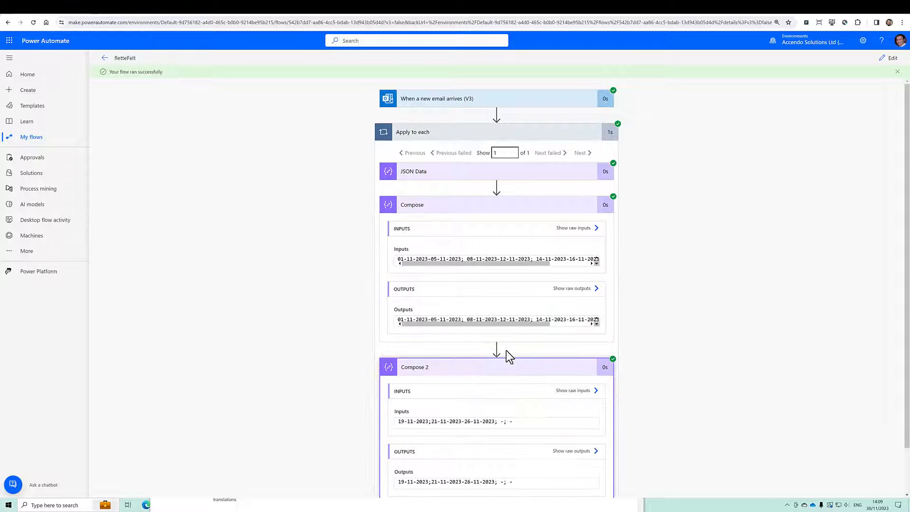
{"action": "scroll", "scroll_direction": "down", "scroll_amount": 3}
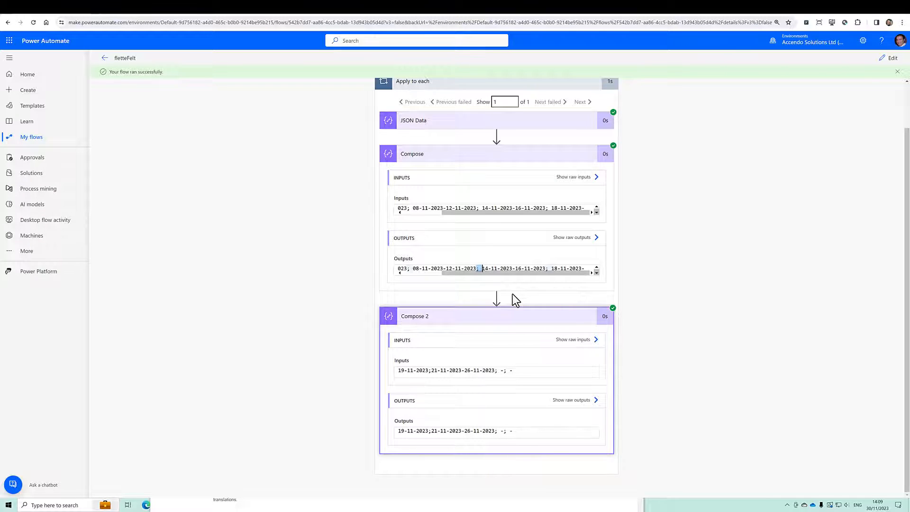
{"action": "left_click", "coordinate": [890, 58]}
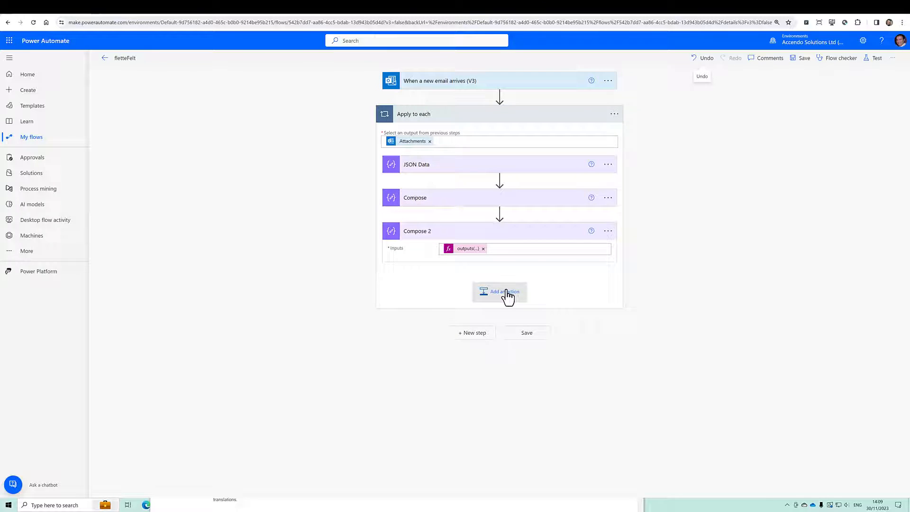
Add Compose 3 with a concat expression replacing Compose and Compose 2, and save the flow
{"action": "left_click", "coordinate": [500, 291]}
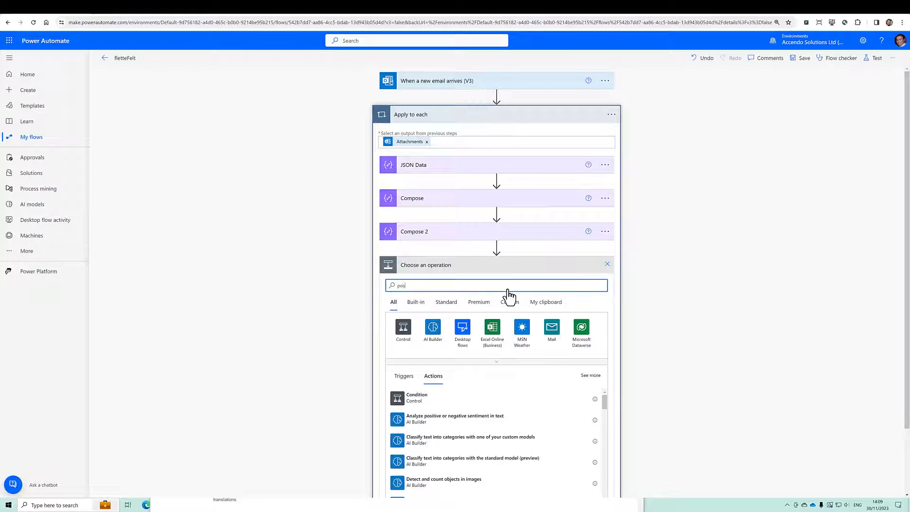
{"action": "type", "text": "compose"}
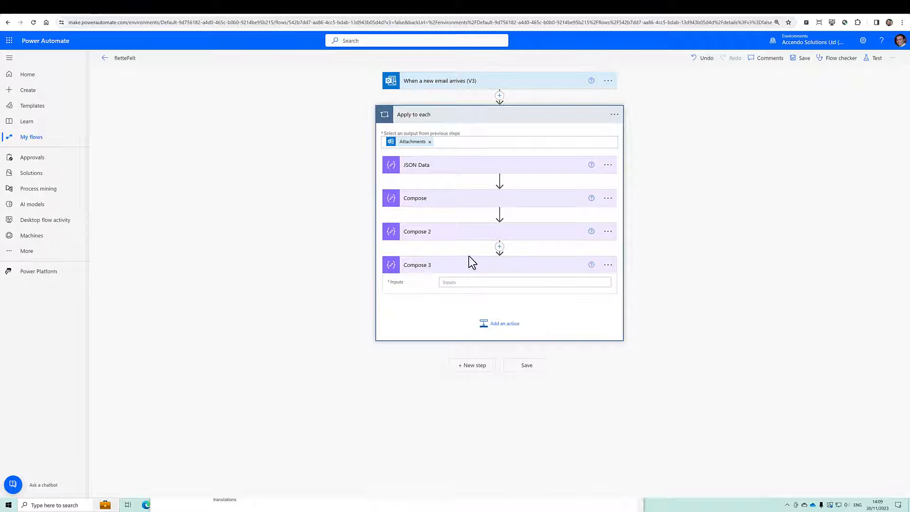
{"action": "left_click", "coordinate": [524, 281]}
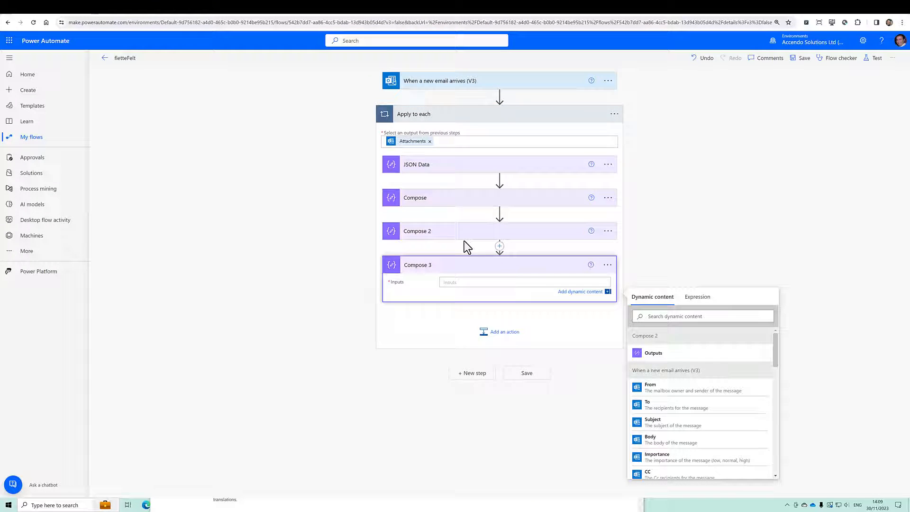
{"action": "left_click", "coordinate": [653, 352]}
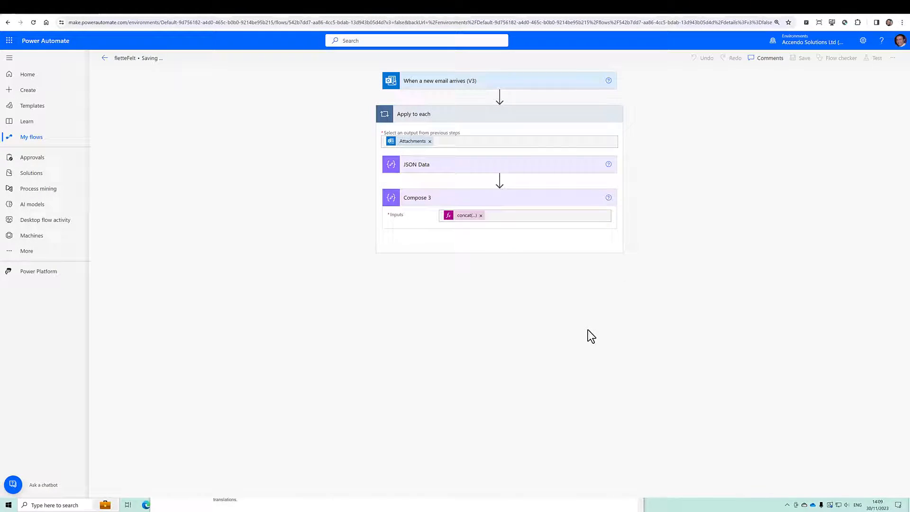
{"action": "left_click", "coordinate": [877, 58]}
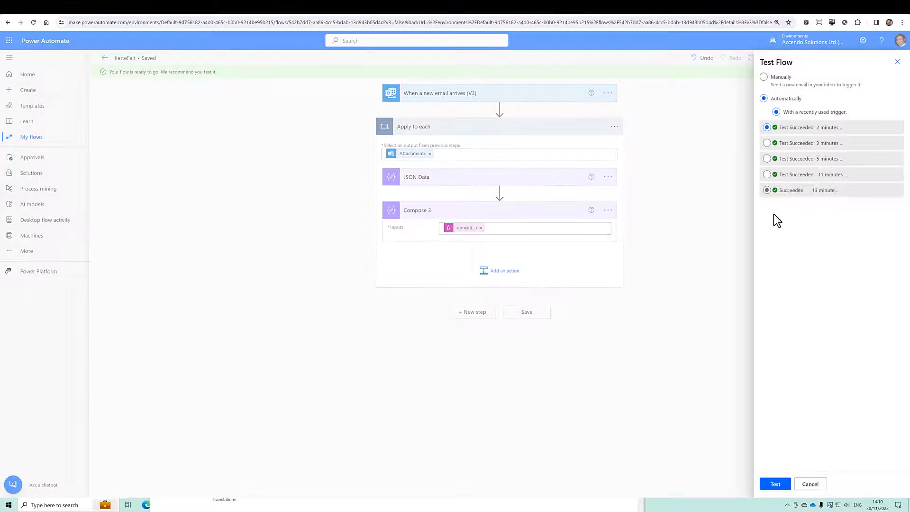
Test with the latest trigger run so Compose 3 outputs the concatenated date ranges
{"action": "left_click", "coordinate": [774, 484]}
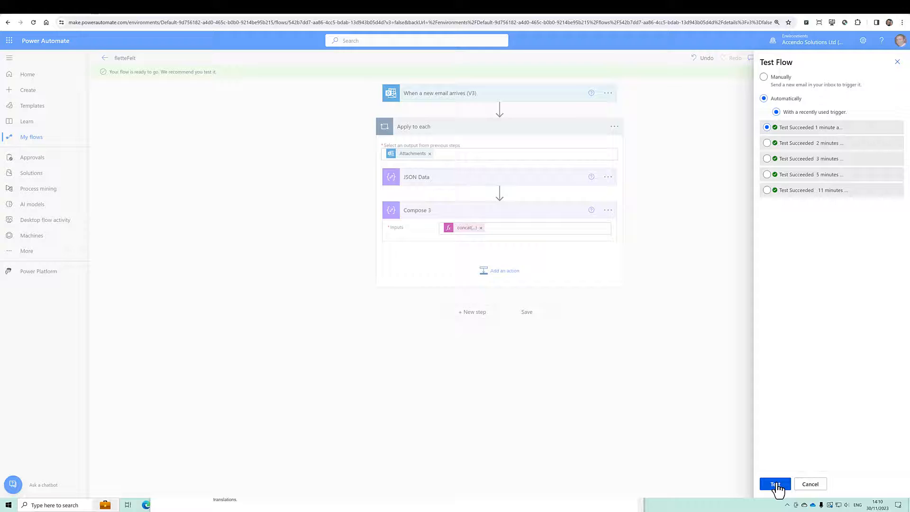
{"action": "left_click", "coordinate": [774, 485]}
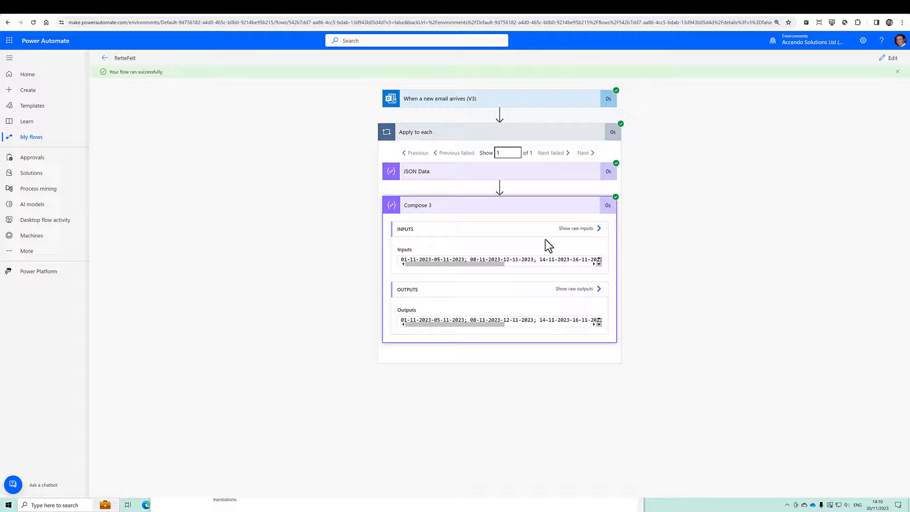
Change Compose 3 to split the concatenated text on ';', save, and retest to see the date array
{"action": "left_click", "coordinate": [892, 58]}
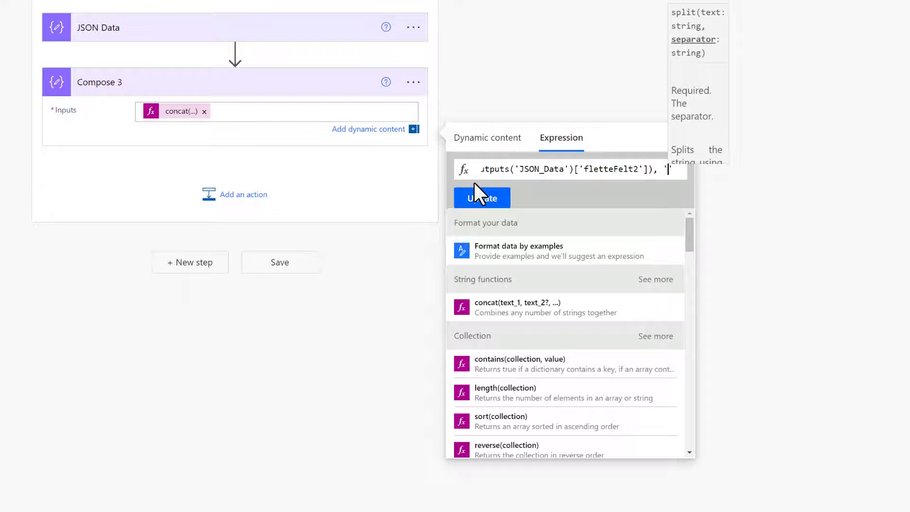
{"action": "type", "text": ";"}
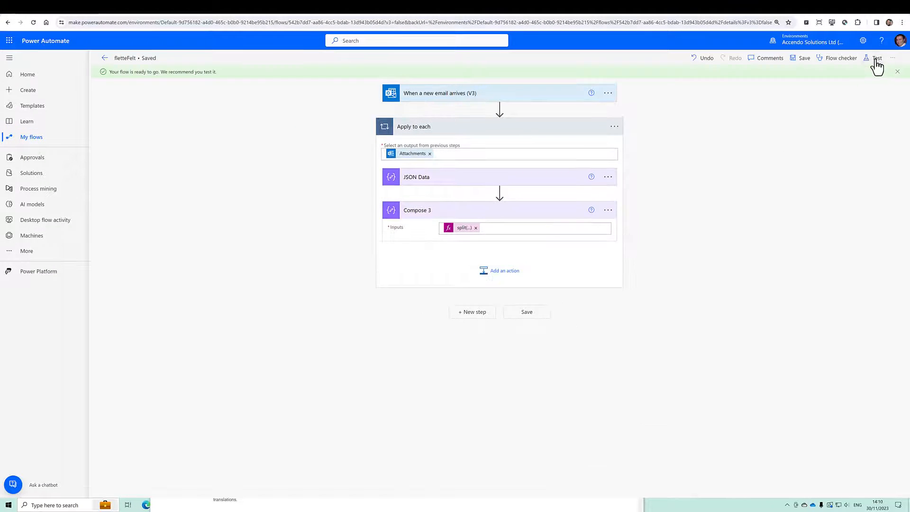
{"action": "left_click", "coordinate": [877, 58]}
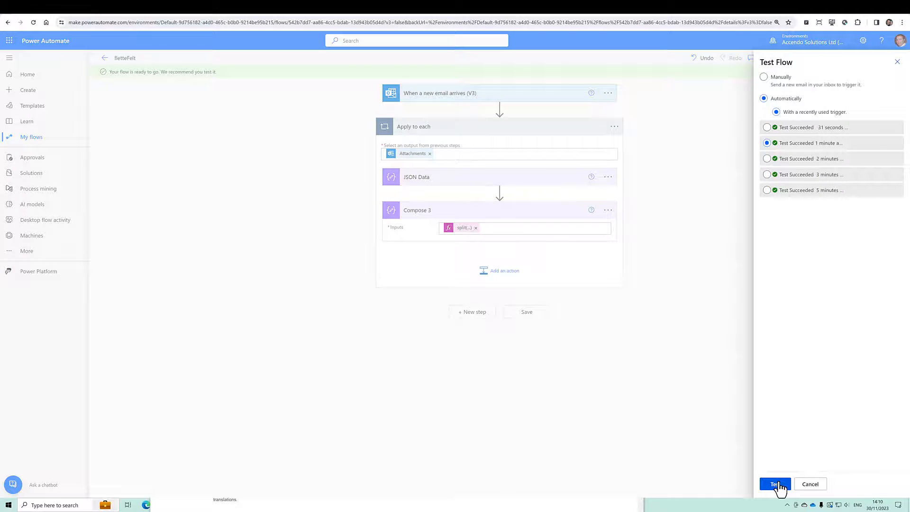
{"action": "left_click", "coordinate": [775, 485]}
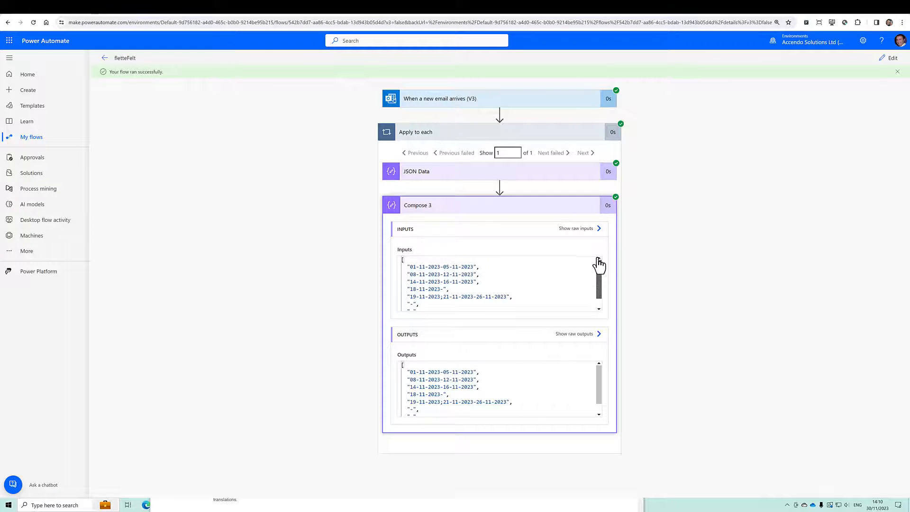
{"action": "mouse_move", "coordinate": [564, 285]}
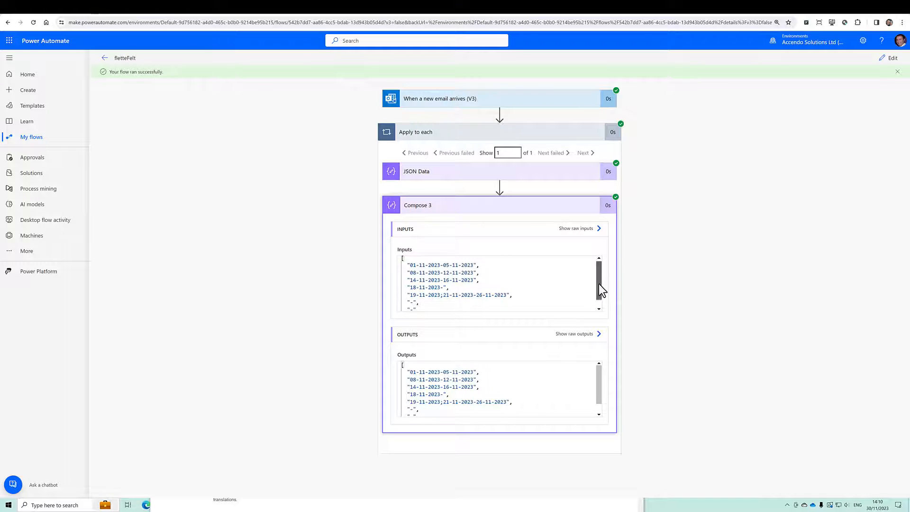
{"action": "scroll", "scroll_direction": "down", "scroll_amount": 3}
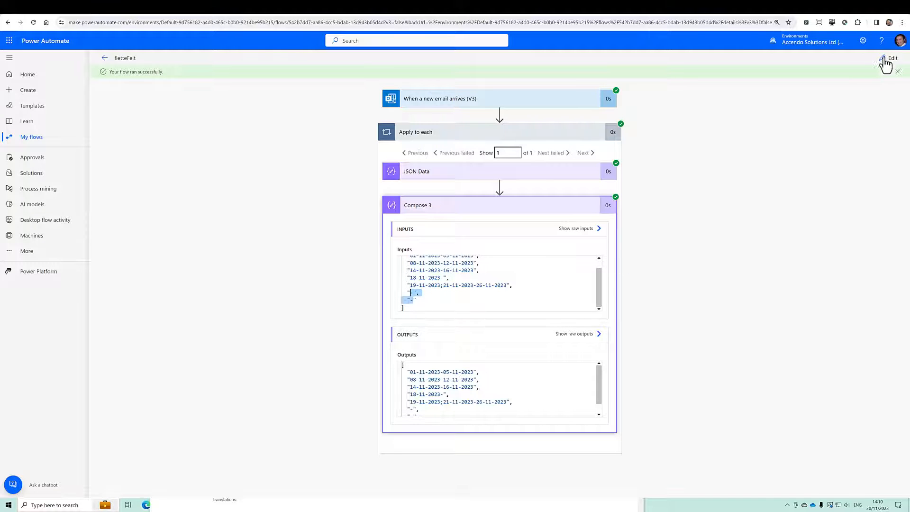
Rename Compose 3 to Dates and add a Filter array action after it
{"action": "left_click", "coordinate": [892, 58]}
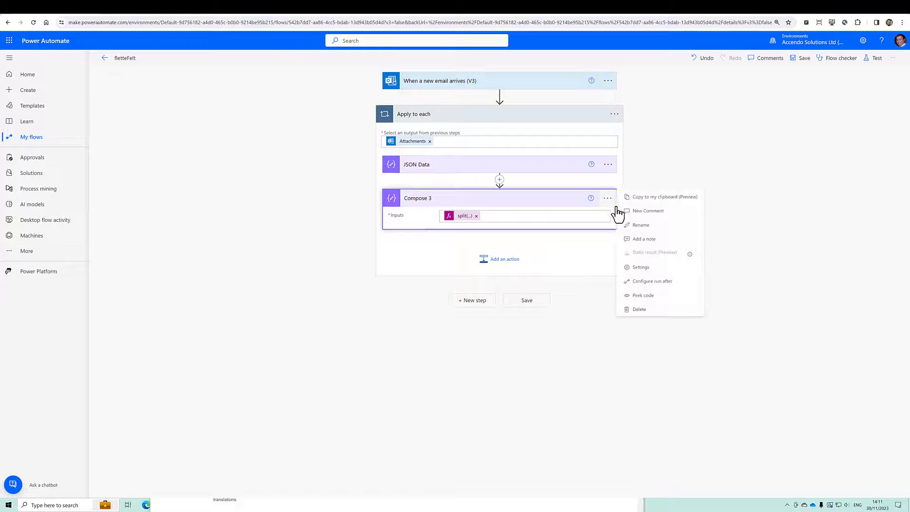
{"action": "left_click", "coordinate": [640, 225]}
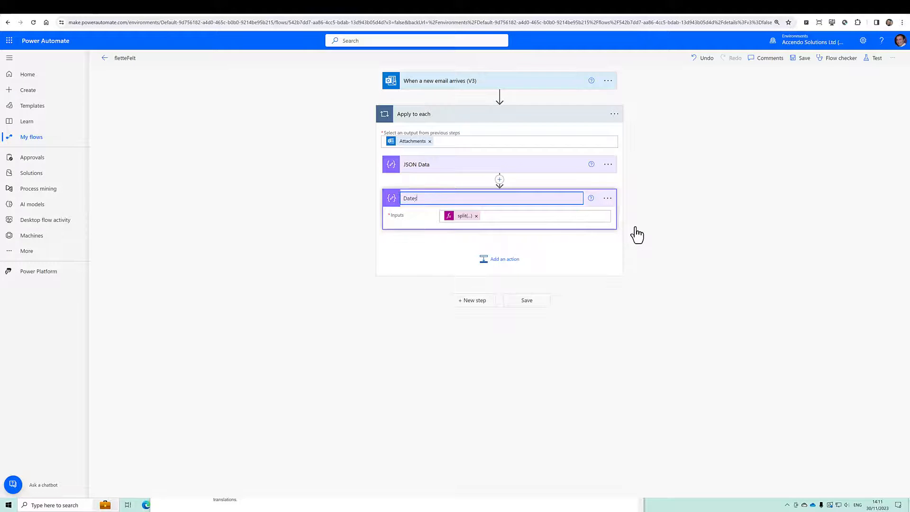
{"action": "left_click", "coordinate": [499, 258]}
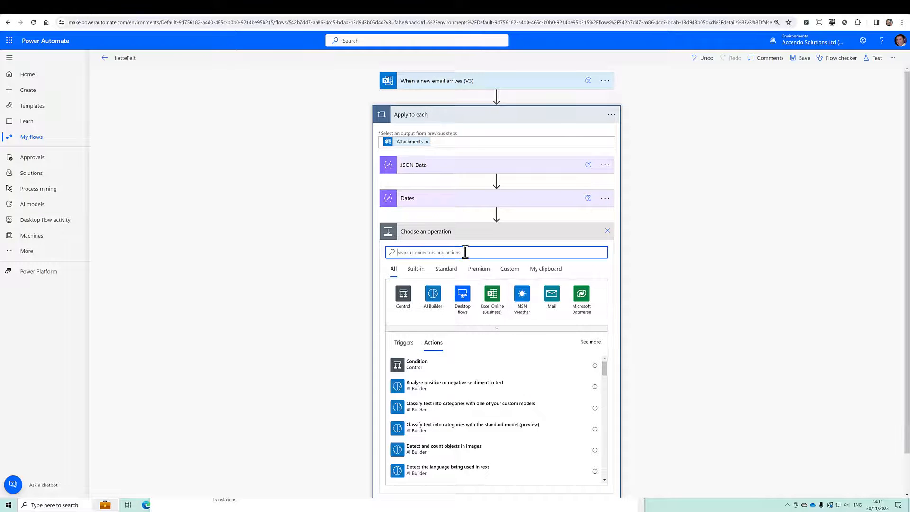
{"action": "type", "text": "filter"}
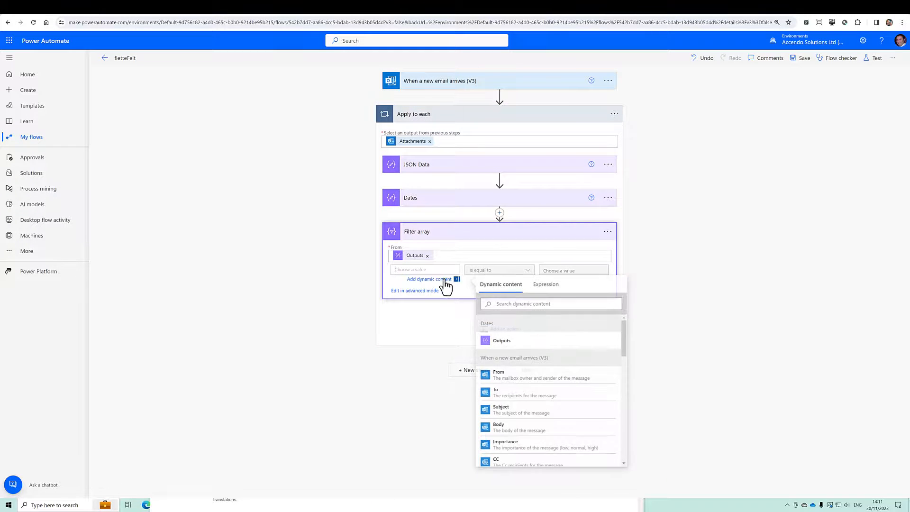
Filter on length(item()) greater than 1, save the flow, and bring up the test options
{"action": "left_click", "coordinate": [546, 283]}
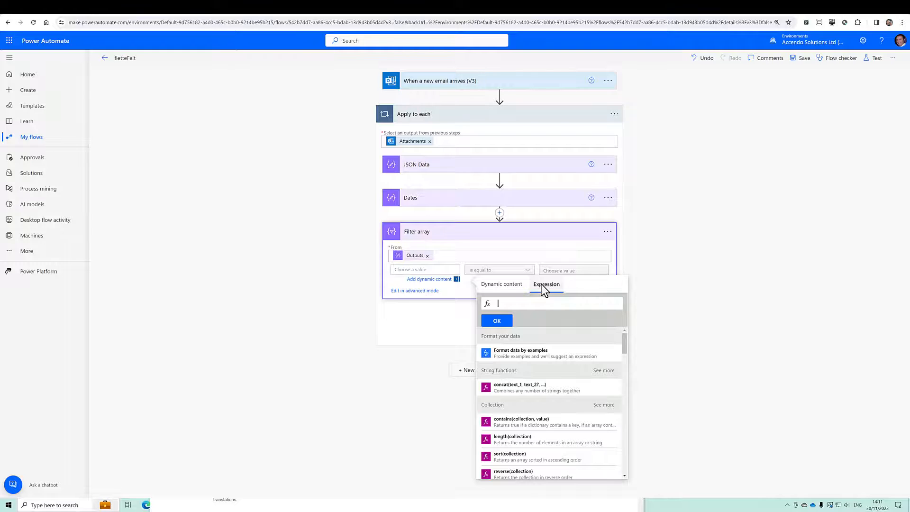
{"action": "type", "text": "length(..."}
{"action": "left_click", "coordinate": [574, 270]}
{"action": "type", "text": "1"}
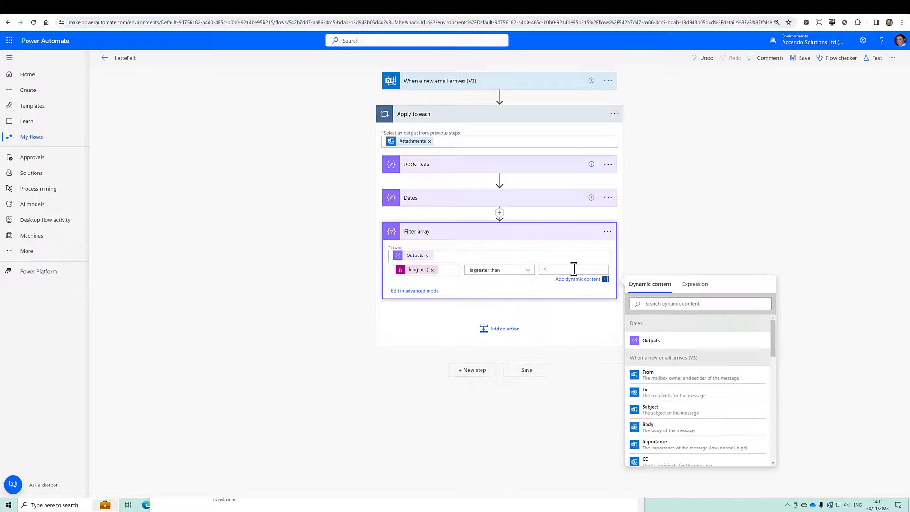
{"action": "left_click", "coordinate": [526, 370]}
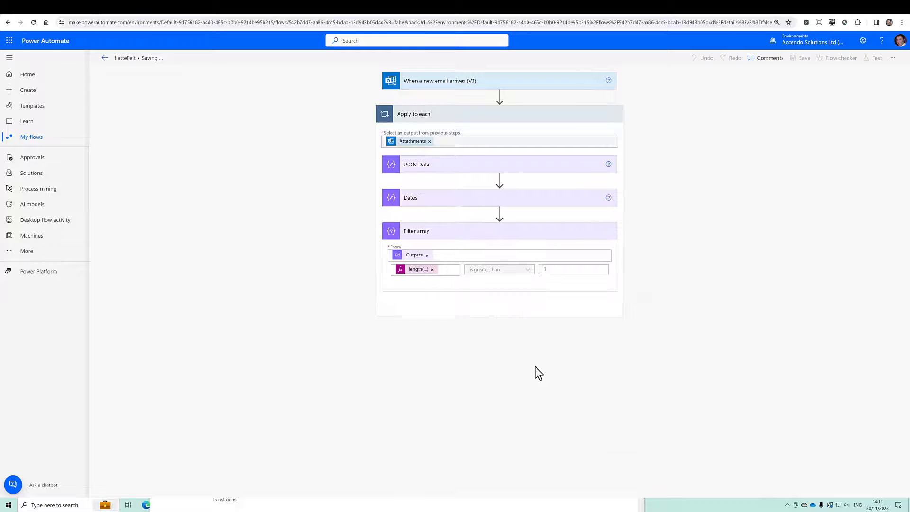
{"action": "mouse_move", "coordinate": [529, 369]}
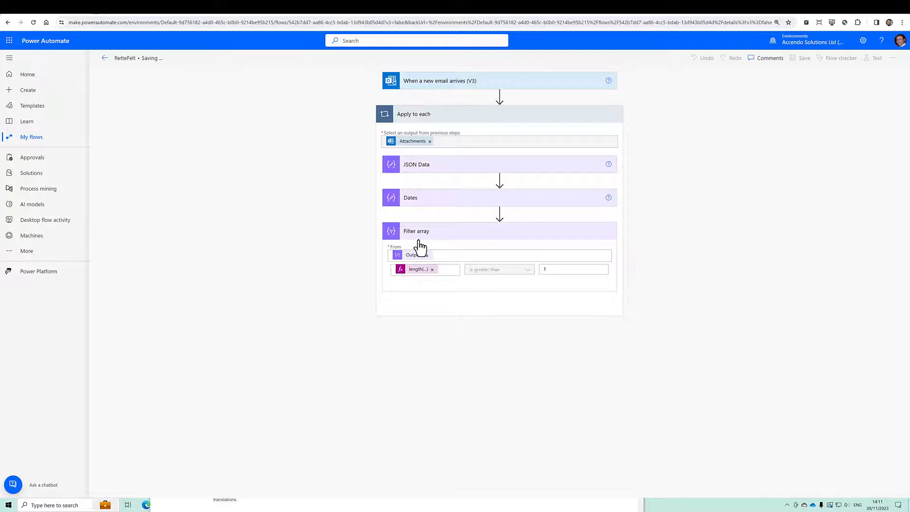
{"action": "left_click", "coordinate": [876, 58]}
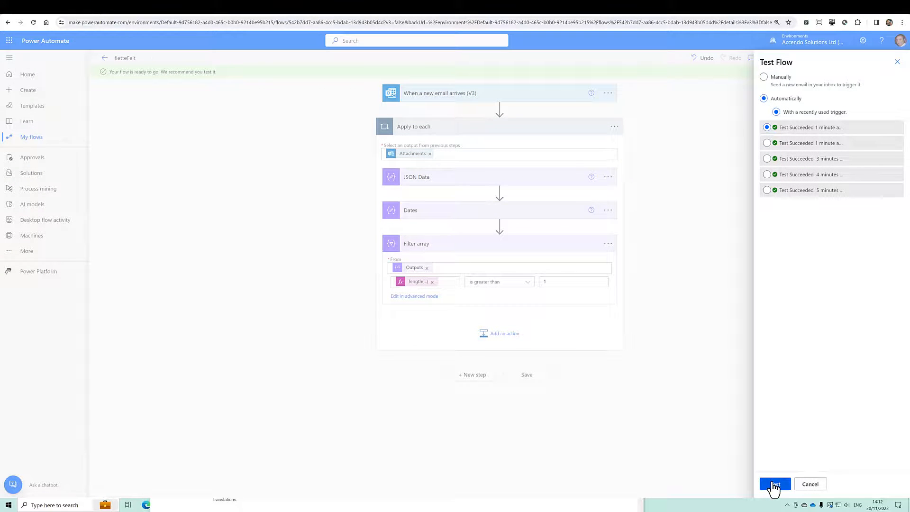
Run the test, confirm Filter array drops the "-" entries, and go back to editing
{"action": "left_click", "coordinate": [775, 485]}
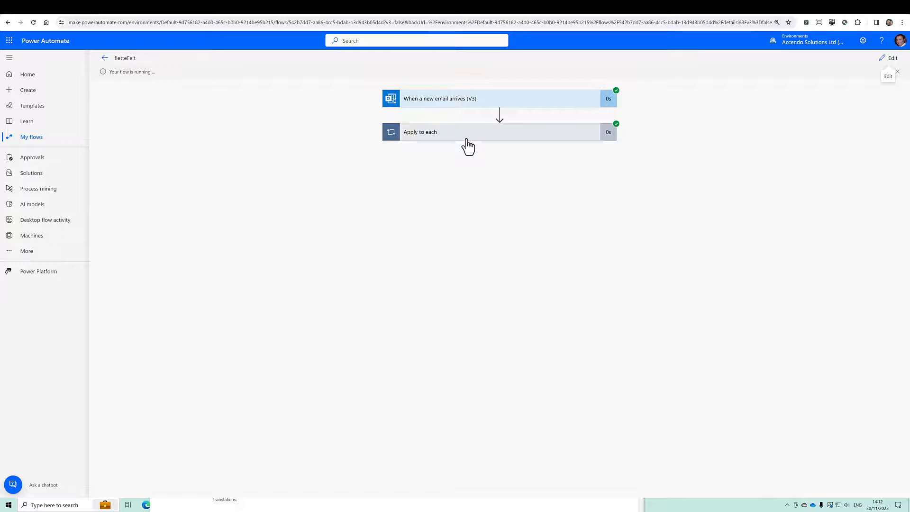
{"action": "left_click", "coordinate": [470, 132]}
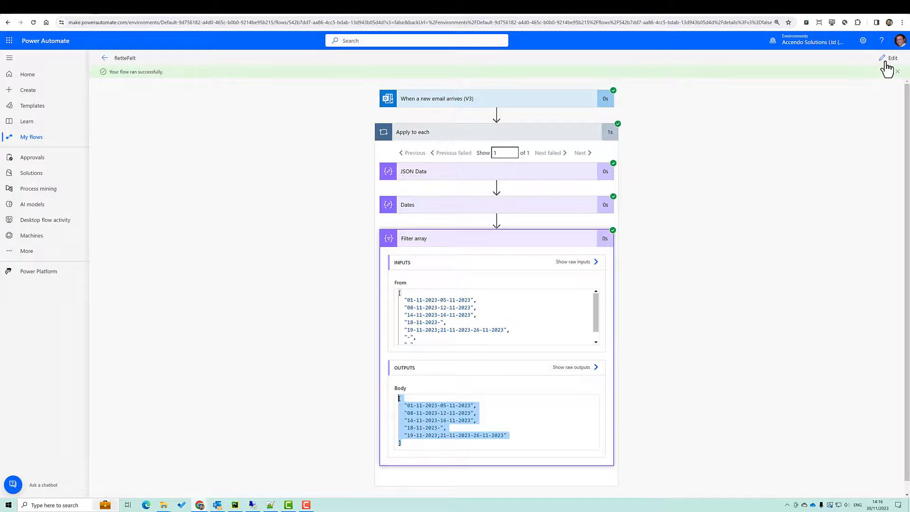
{"action": "left_click", "coordinate": [892, 58]}
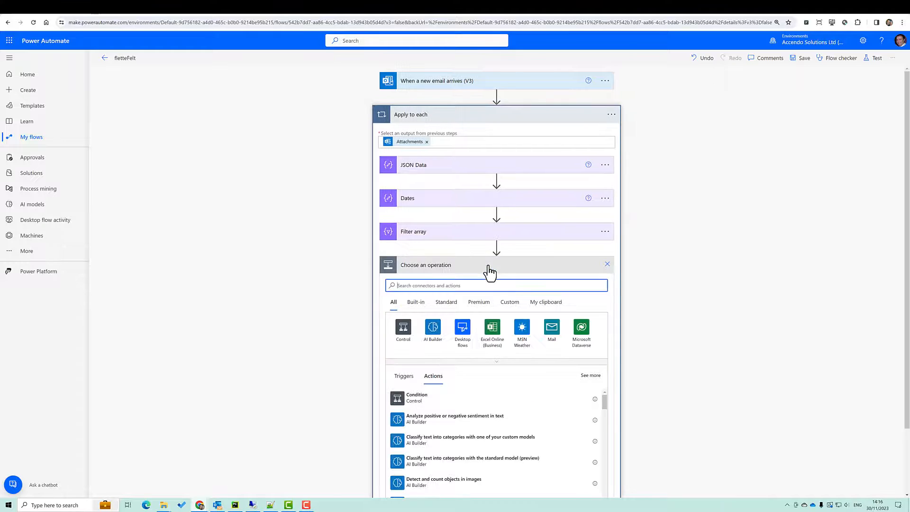
Add a Parse JSON step after Filter array and fill in its content fields
{"action": "type", "text": "parse"}
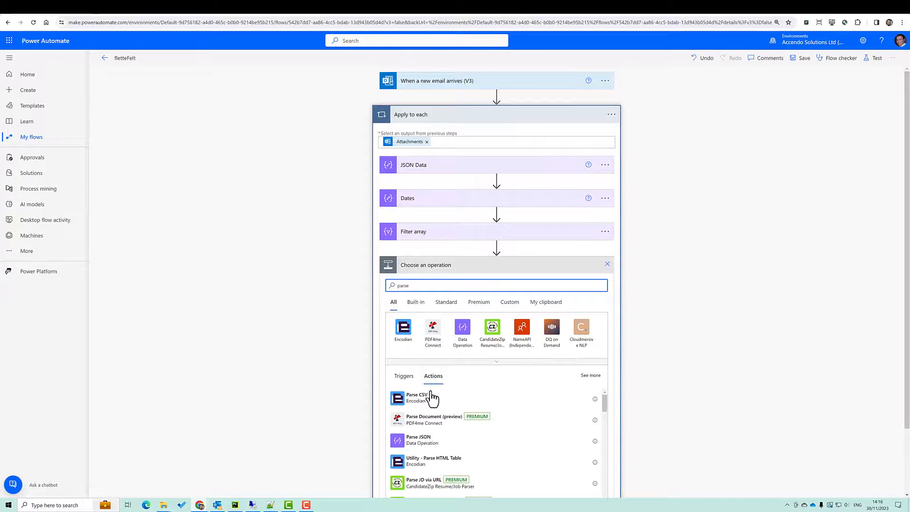
{"action": "left_click", "coordinate": [418, 439]}
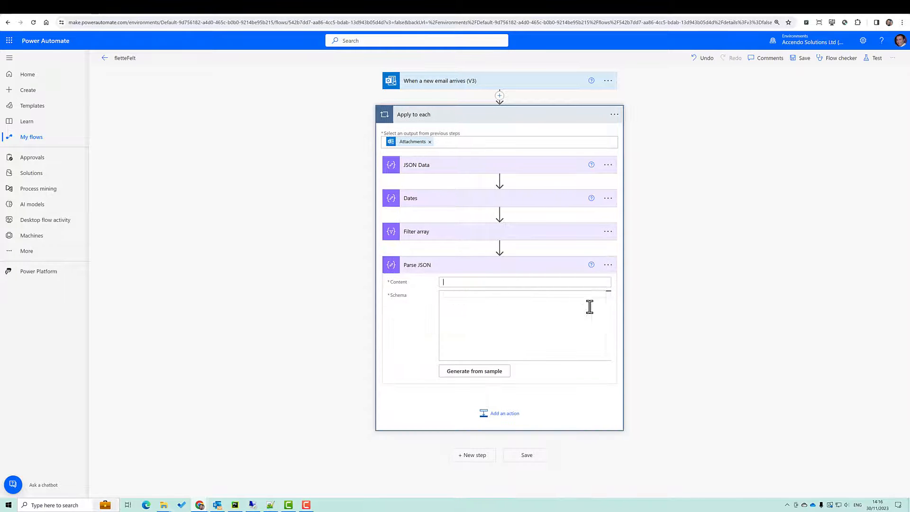
{"action": "left_click", "coordinate": [474, 371]}
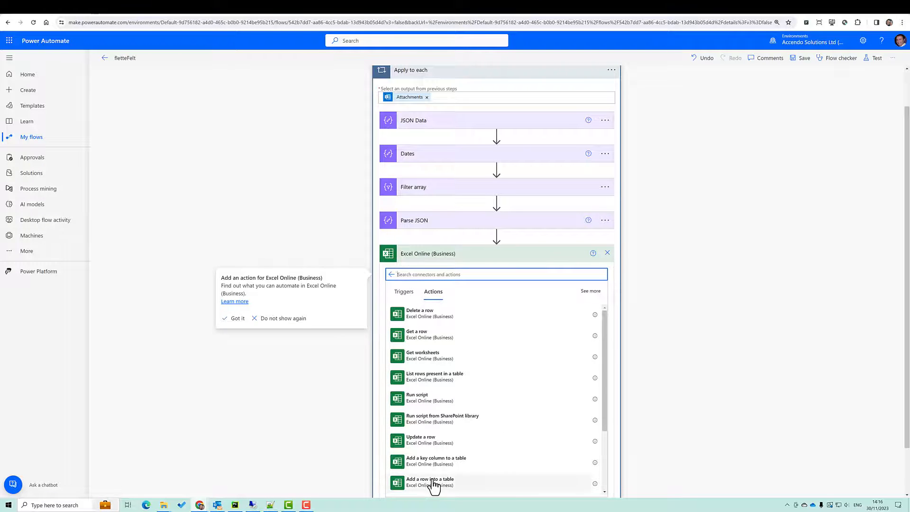
Add a row into Table1 of FletterFelt.xlsx in OneDrive's _PA_Test folder, naming the loop Each Date
{"action": "left_click", "coordinate": [429, 482]}
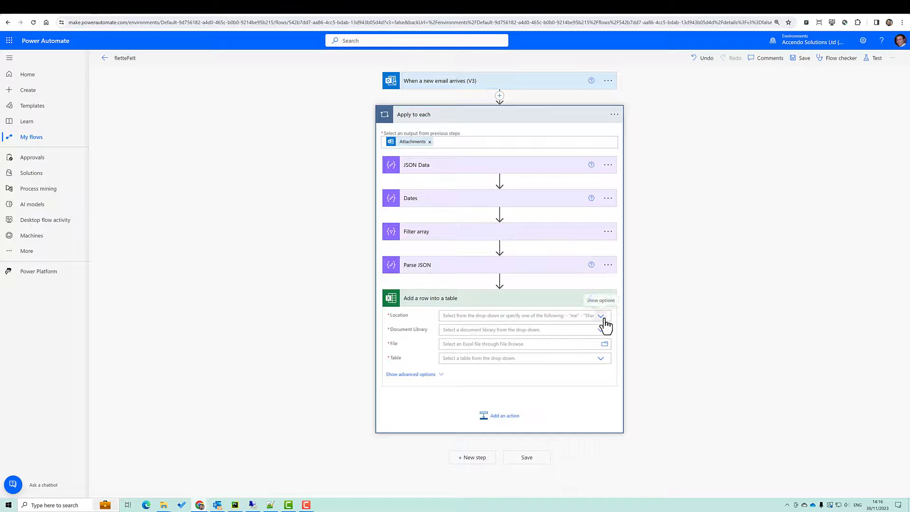
{"action": "left_click", "coordinate": [601, 315]}
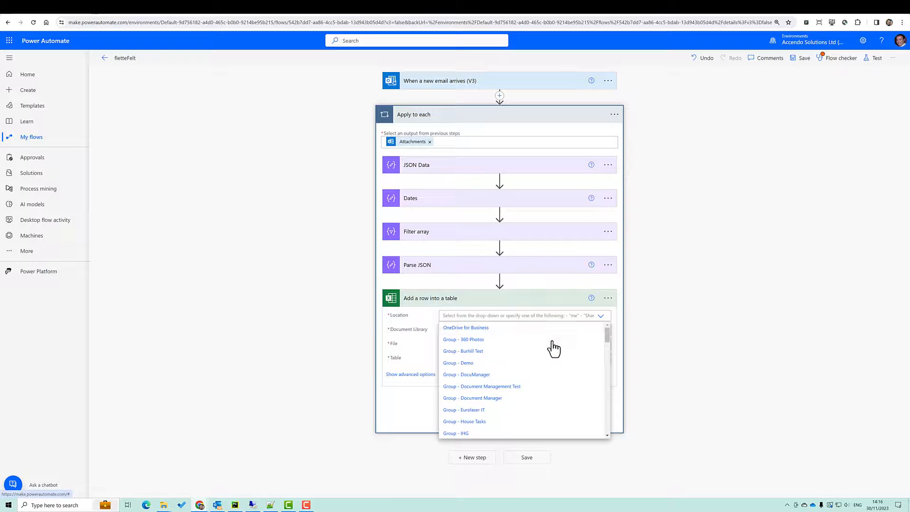
{"action": "left_click", "coordinate": [466, 327]}
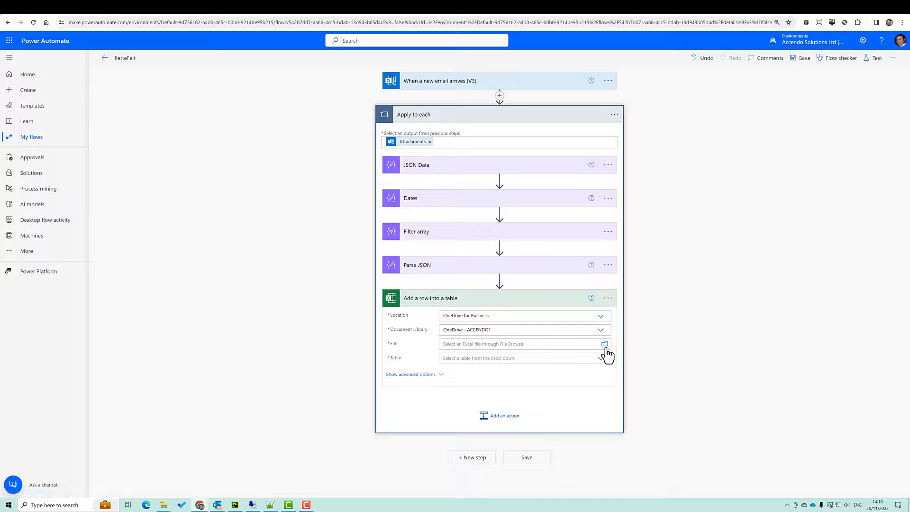
{"action": "left_click", "coordinate": [604, 343]}
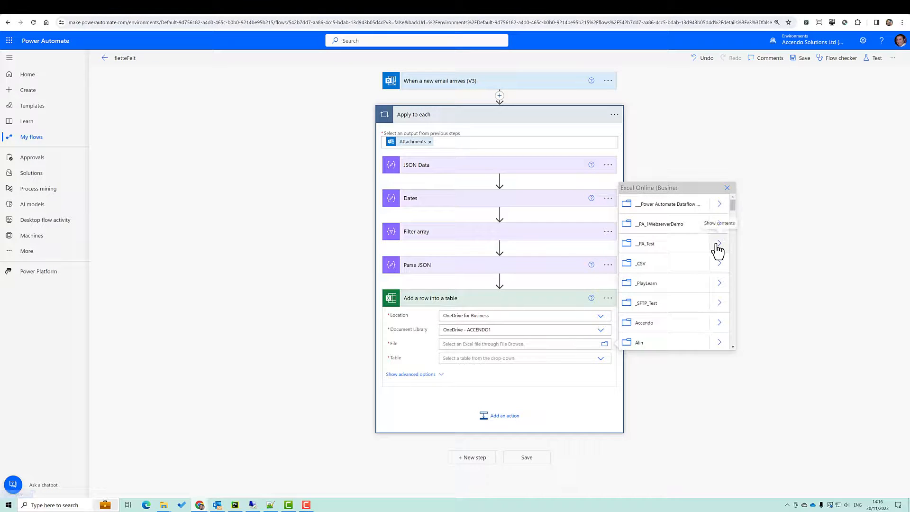
{"action": "left_click", "coordinate": [719, 244]}
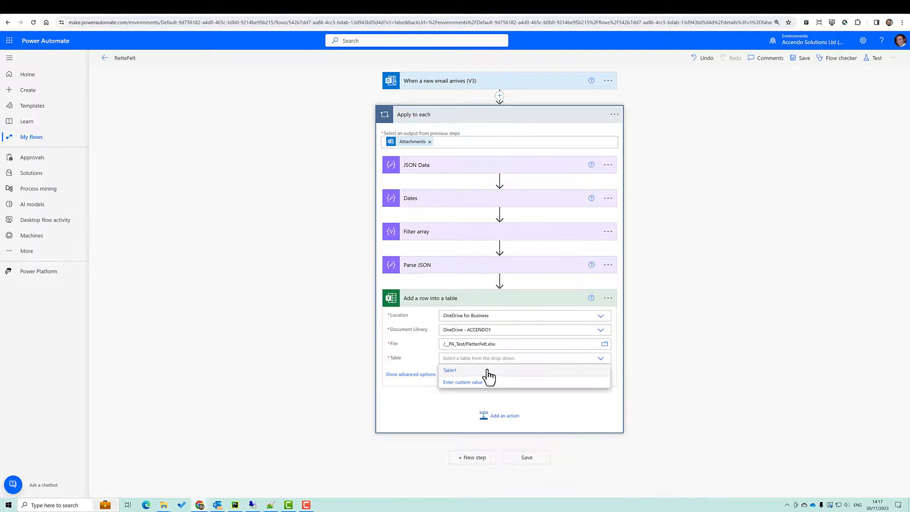
{"action": "left_click", "coordinate": [450, 370]}
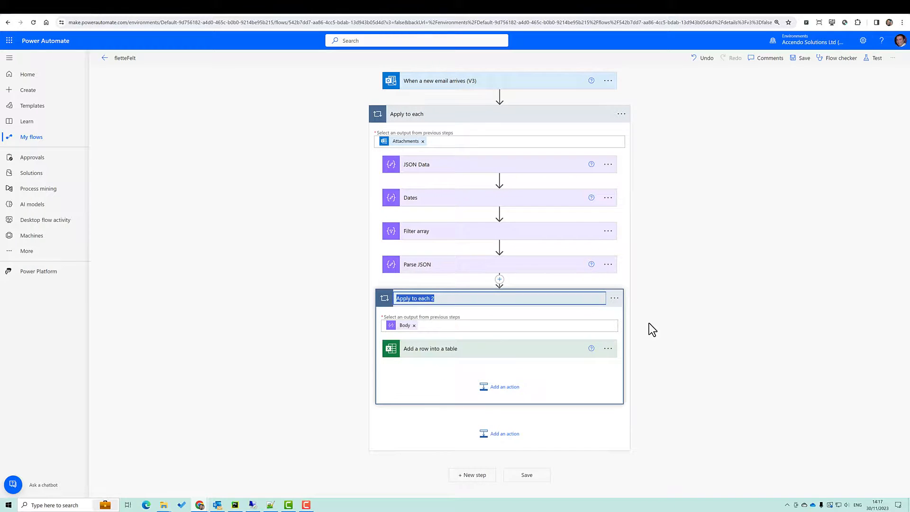
{"action": "type", "text": "Each Date"}
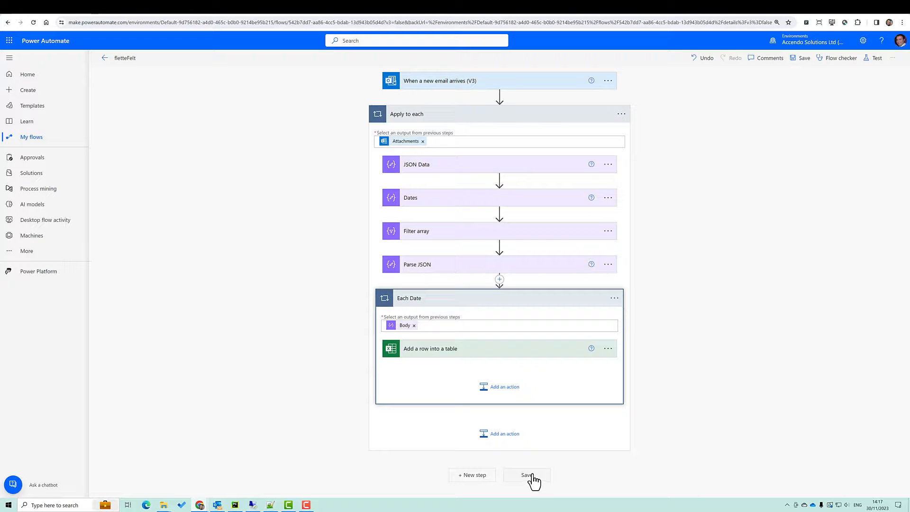
Save and run the flow, stepping through the five successful Each Date iterations to review inputs and outputs
{"action": "left_click", "coordinate": [526, 475]}
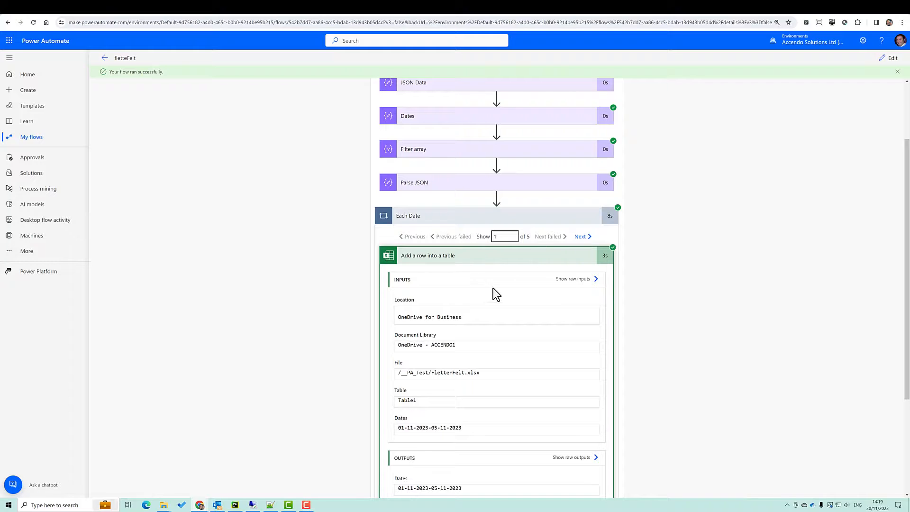
{"action": "double_click", "coordinate": [401, 417]}
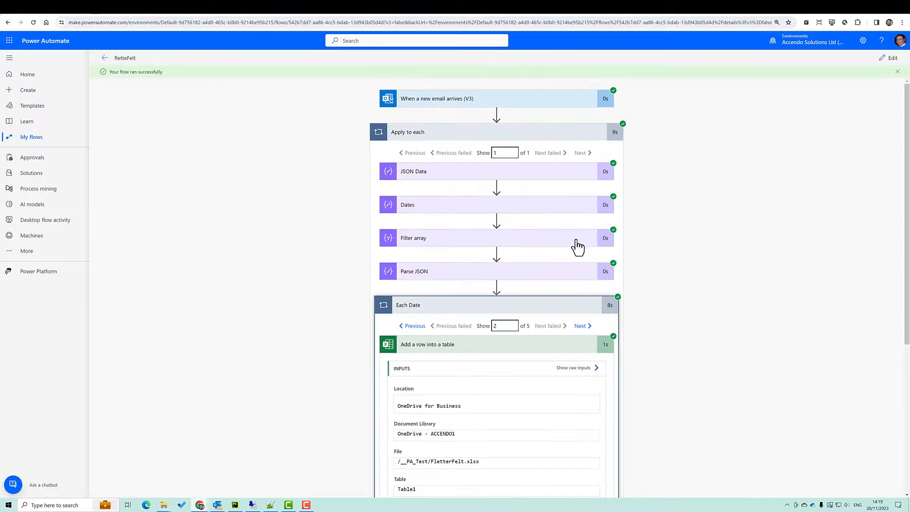
{"action": "scroll", "scroll_direction": "down", "scroll_amount": 3}
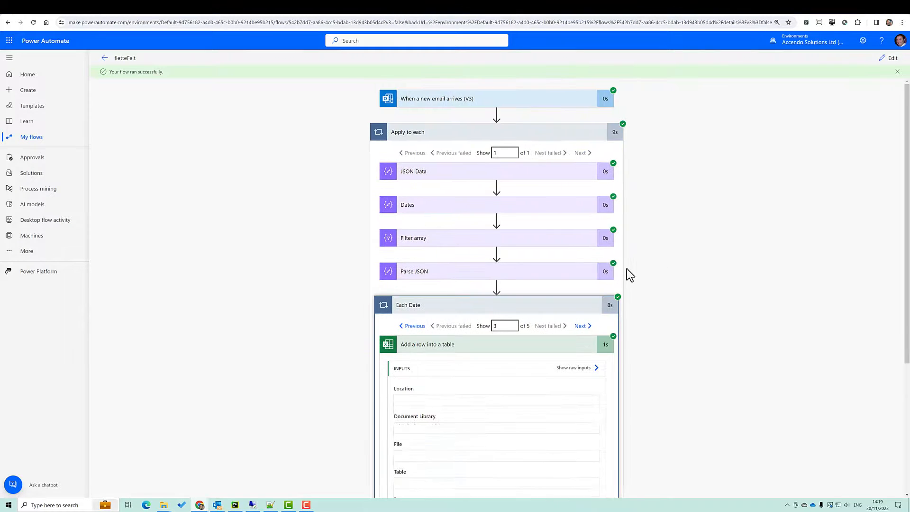
{"action": "scroll", "scroll_direction": "down", "scroll_amount": 3}
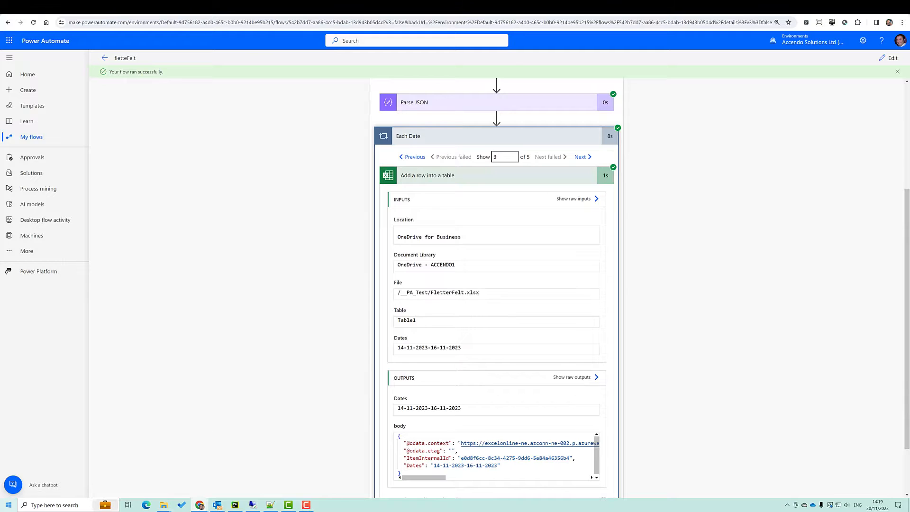
{"action": "type", "text": "ex"}
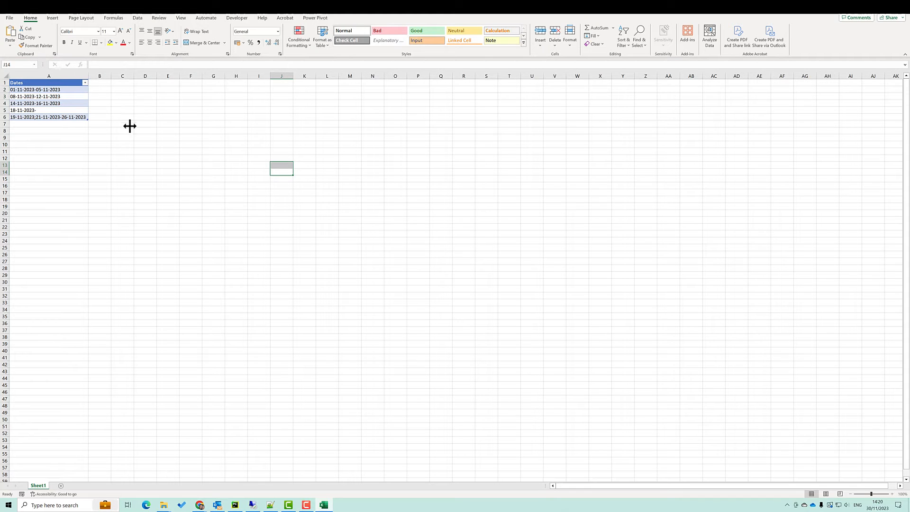
{"action": "mouse_move", "coordinate": [240, 120]}
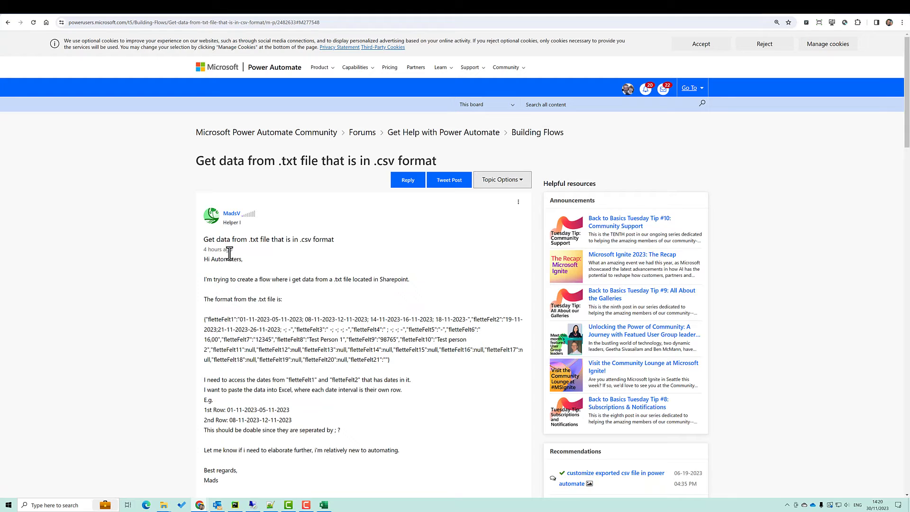
{"action": "mouse_move", "coordinate": [237, 243]}
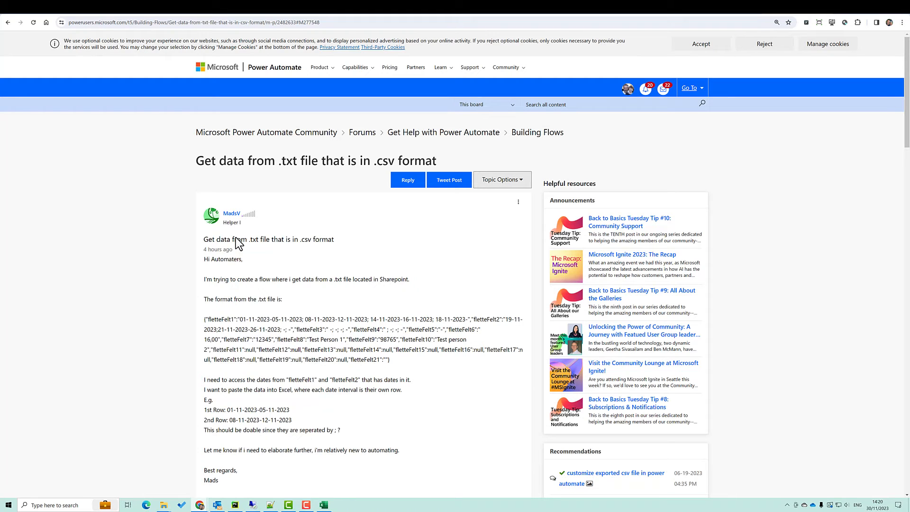